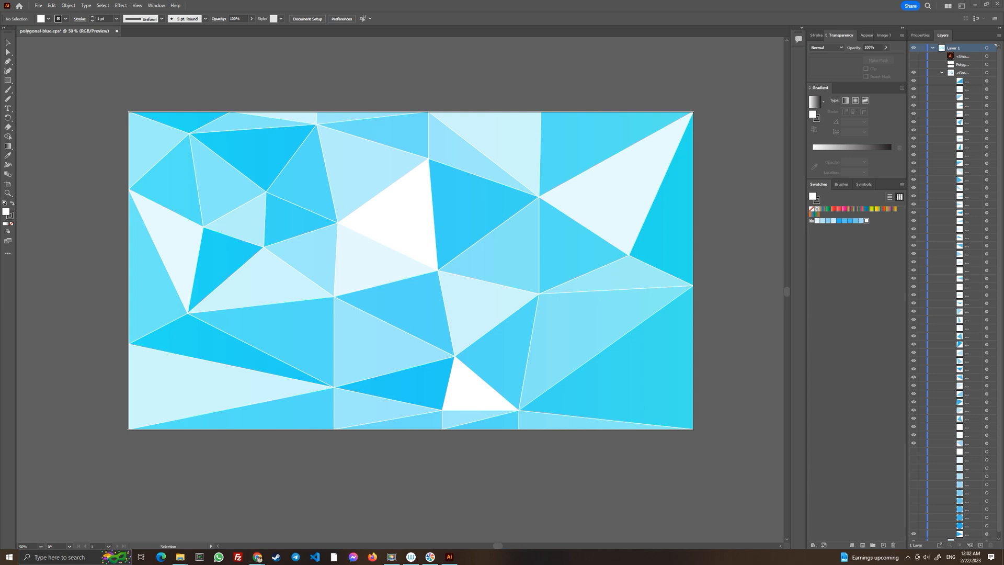
{"action": "mouse_move", "coordinate": [194, 69]}
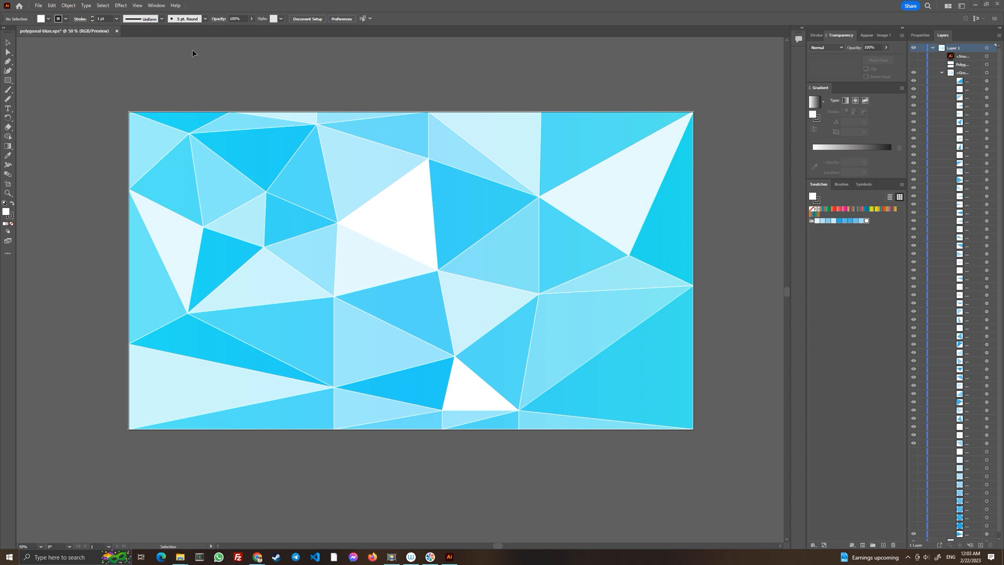
Step: Create a new blank 1920 × 1080 px document from the custom preset
{"action": "left_click", "coordinate": [36, 6]}
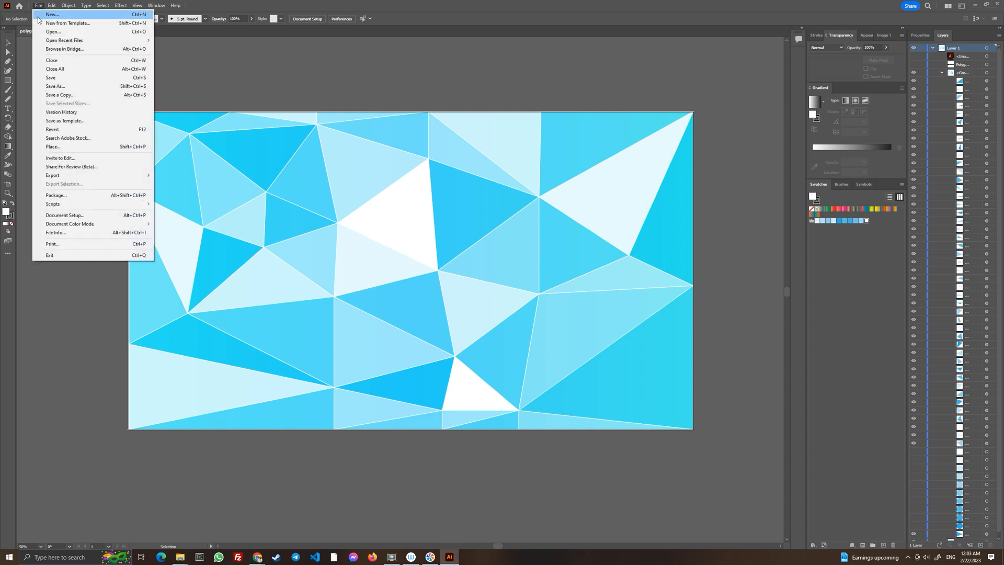
{"action": "left_click", "coordinate": [41, 17]}
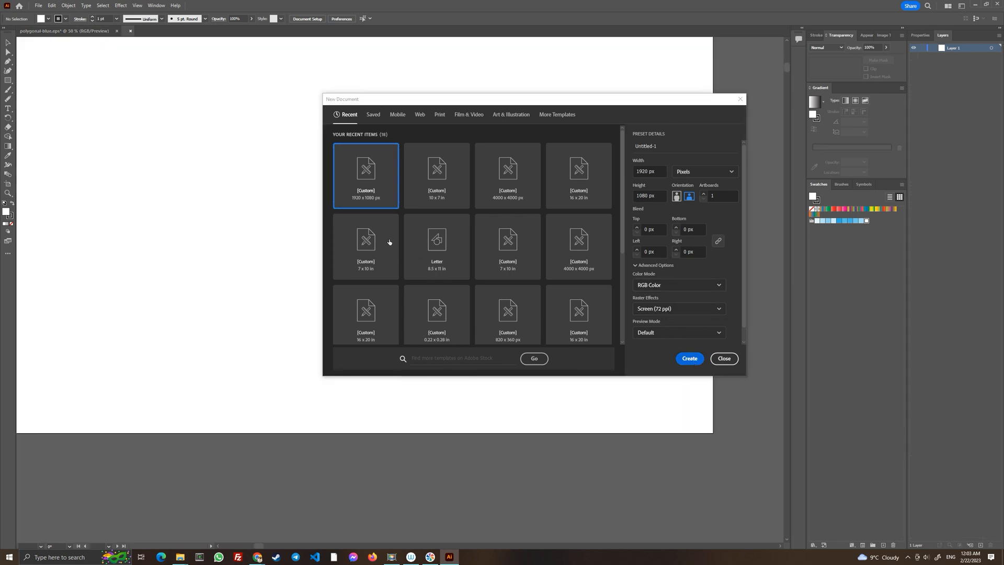
{"action": "left_click", "coordinate": [689, 357]}
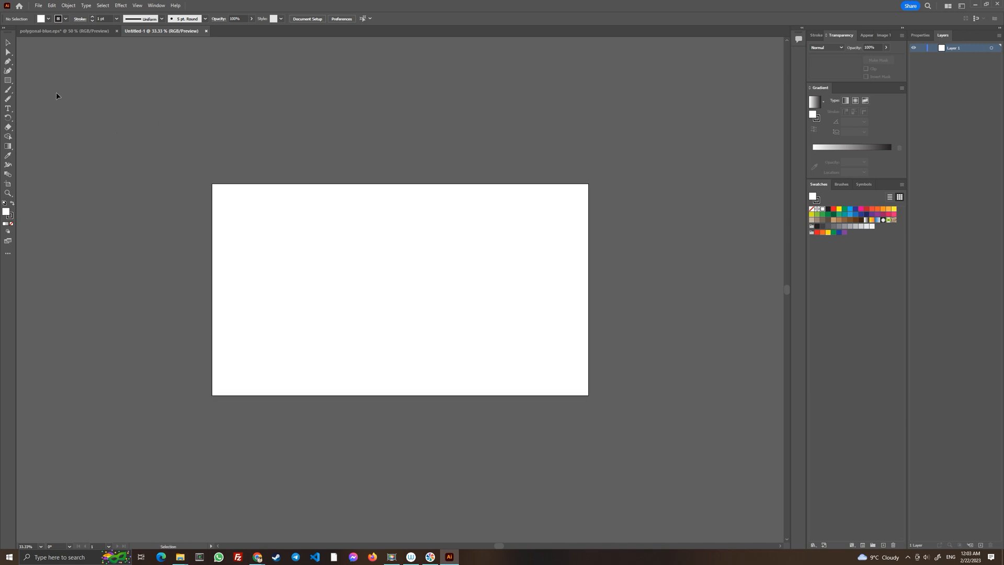
Step: Draw a blue circle right of the artboard and Alt-drag a white copy far below it
{"action": "left_click", "coordinate": [7, 81]}
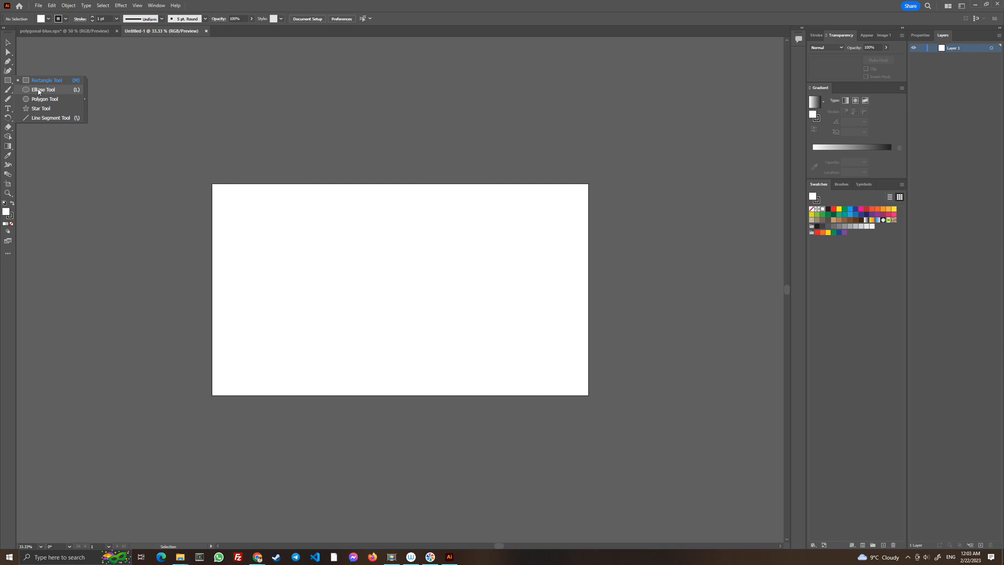
{"action": "left_click", "coordinate": [46, 90]}
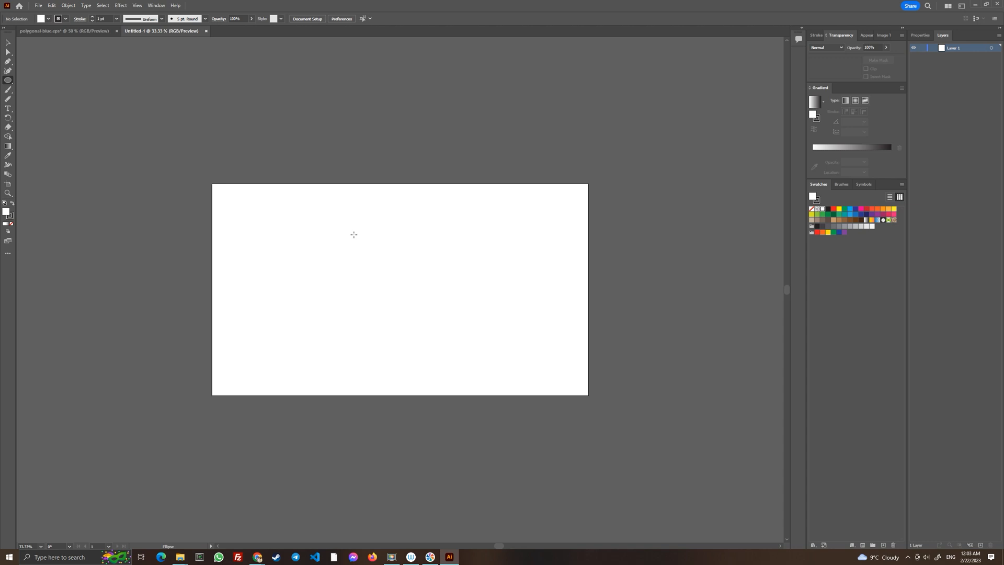
{"action": "mouse_move", "coordinate": [652, 203]}
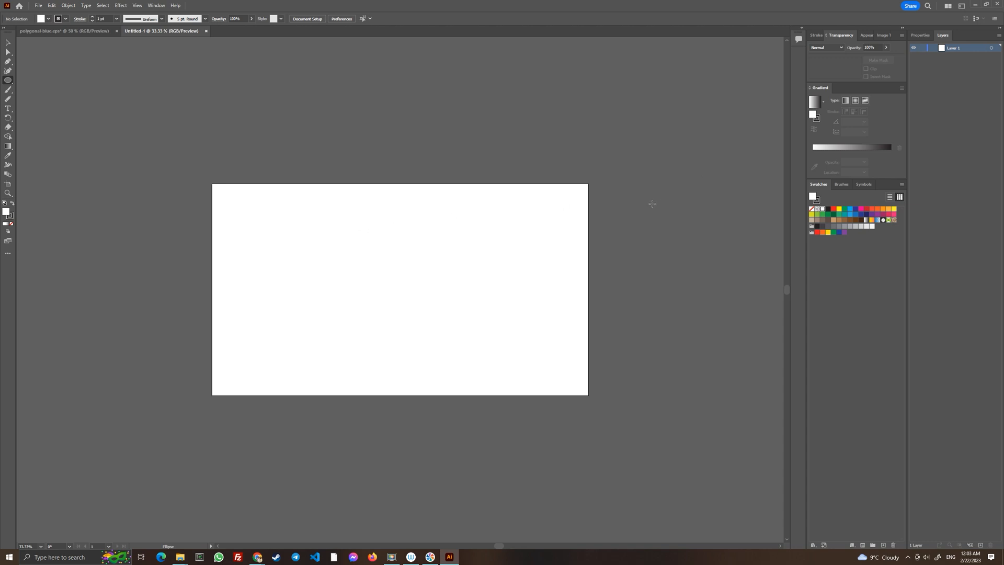
{"action": "left_click_drag", "start_coordinate": [649, 205], "coordinate": [660, 218]}
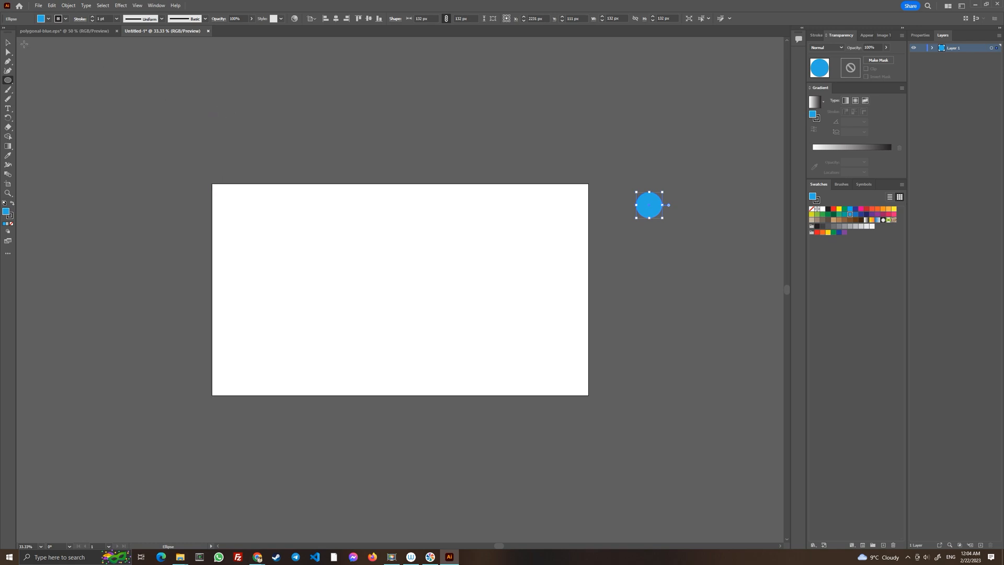
{"action": "left_click_drag", "start_coordinate": [648, 205], "coordinate": [649, 227]}
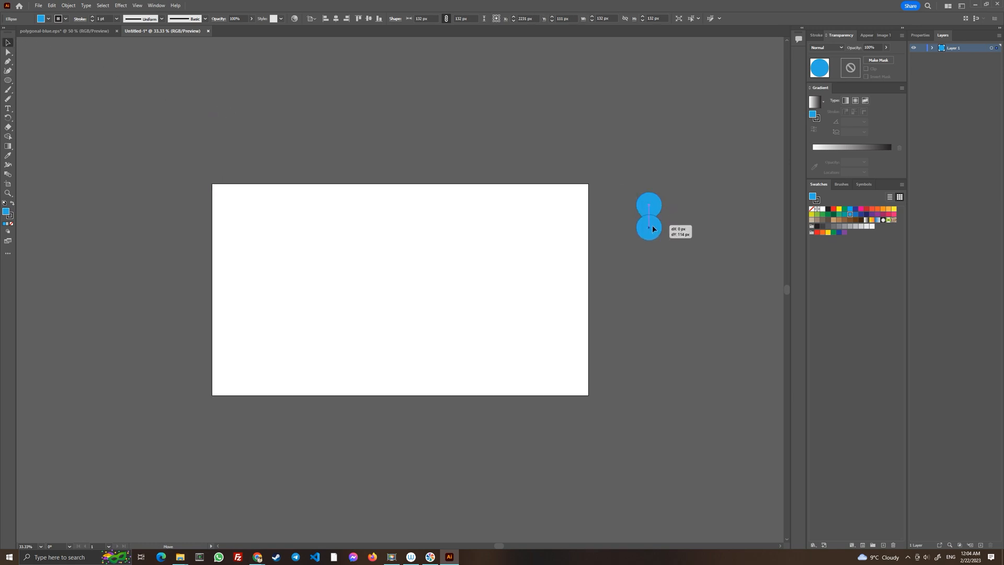
{"action": "left_click_drag", "start_coordinate": [648, 226], "coordinate": [648, 372]}
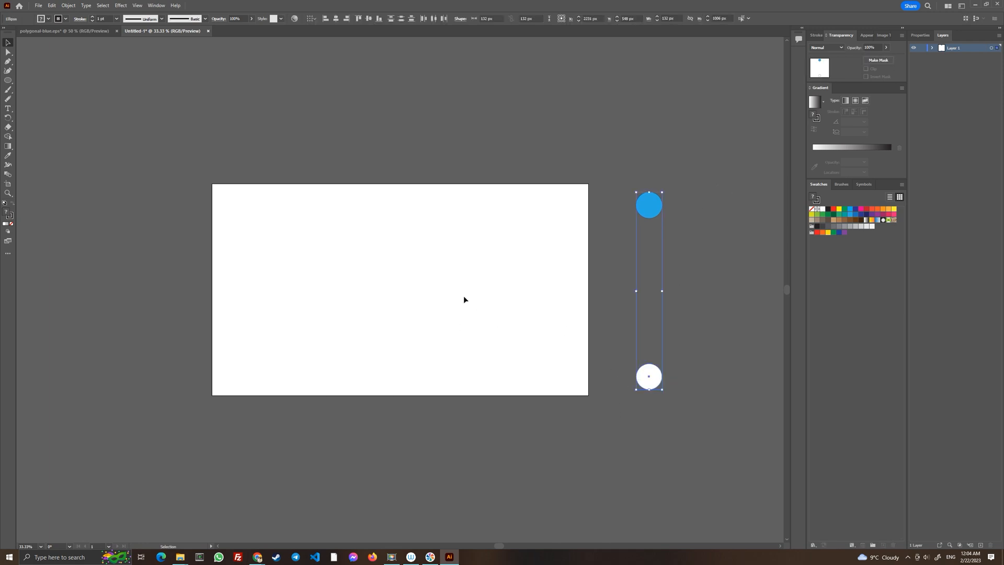
Step: Set Blend Options to 10 specified steps and blend the two circles
{"action": "left_click", "coordinate": [86, 5]}
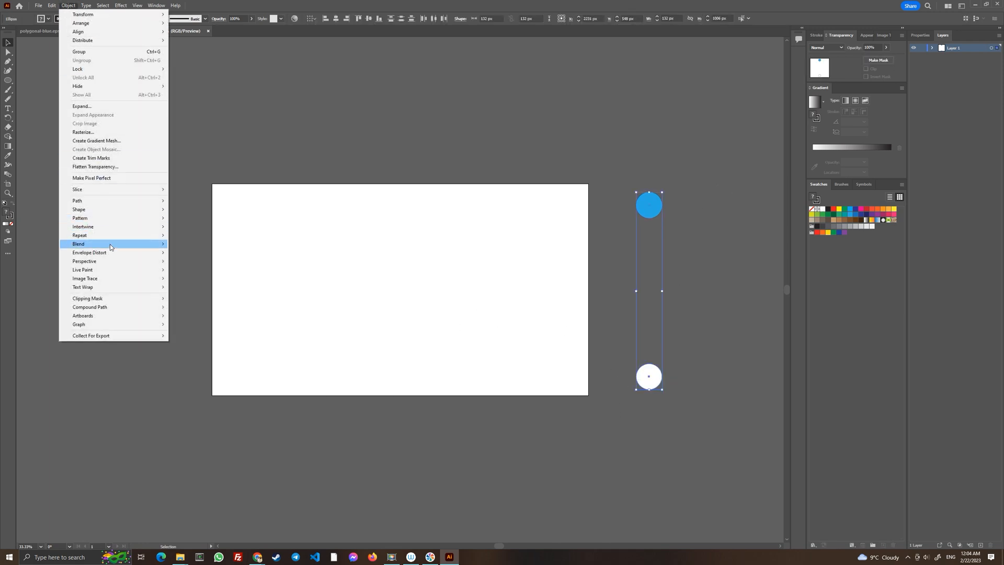
{"action": "left_click", "coordinate": [110, 244]}
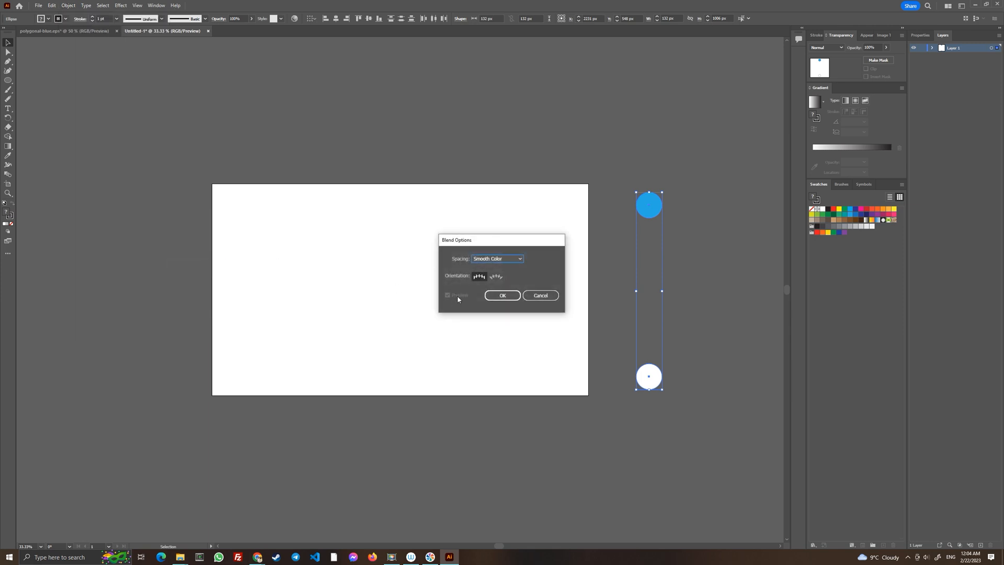
{"action": "left_click", "coordinate": [497, 259]}
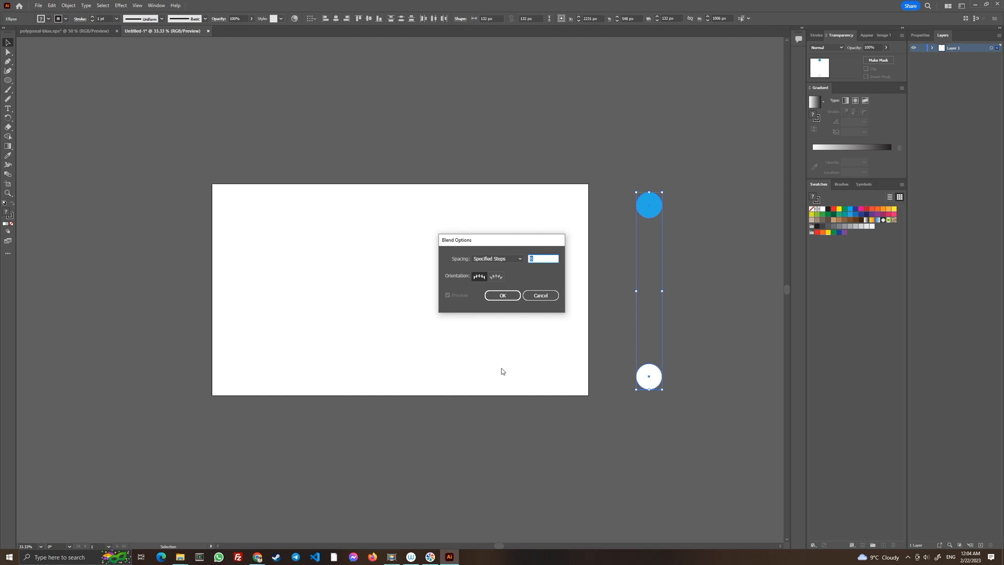
{"action": "type", "text": "10"}
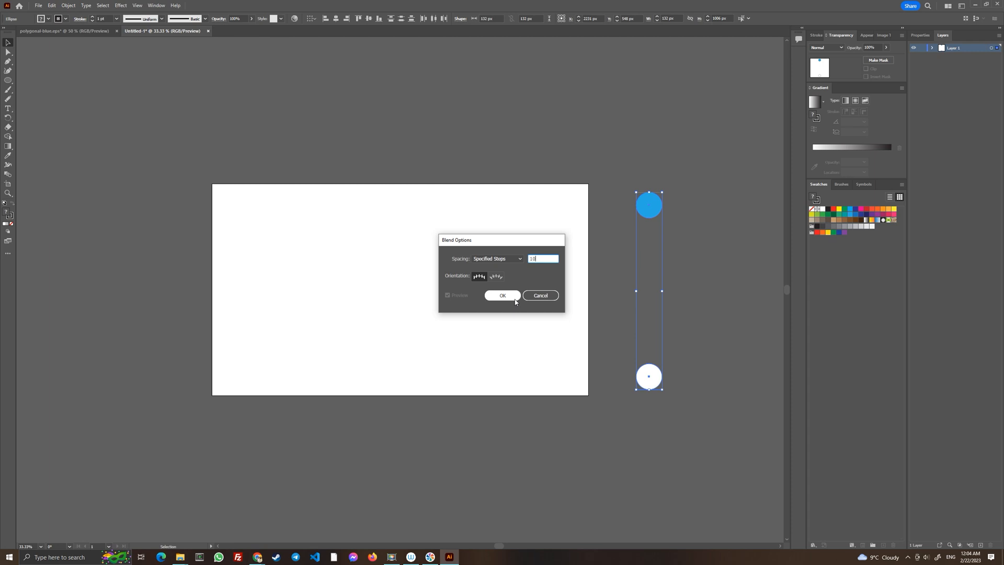
{"action": "left_click", "coordinate": [502, 294]}
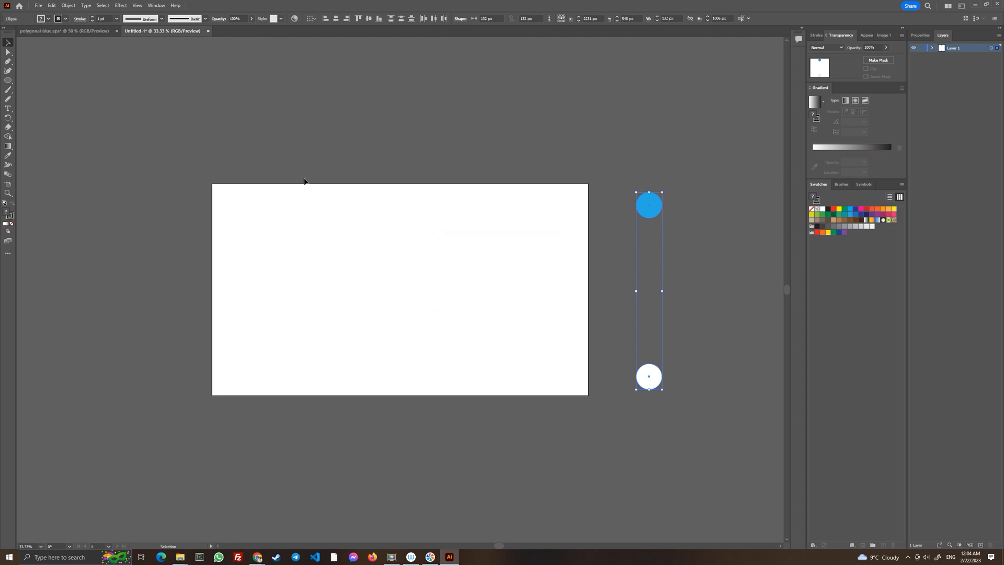
{"action": "left_click", "coordinate": [85, 5]}
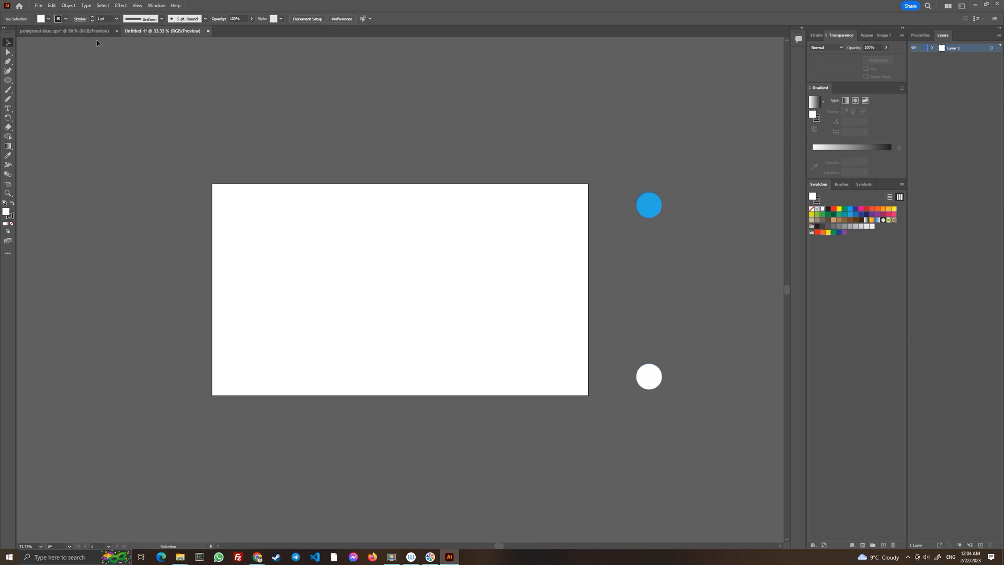
{"action": "left_click", "coordinate": [85, 6]}
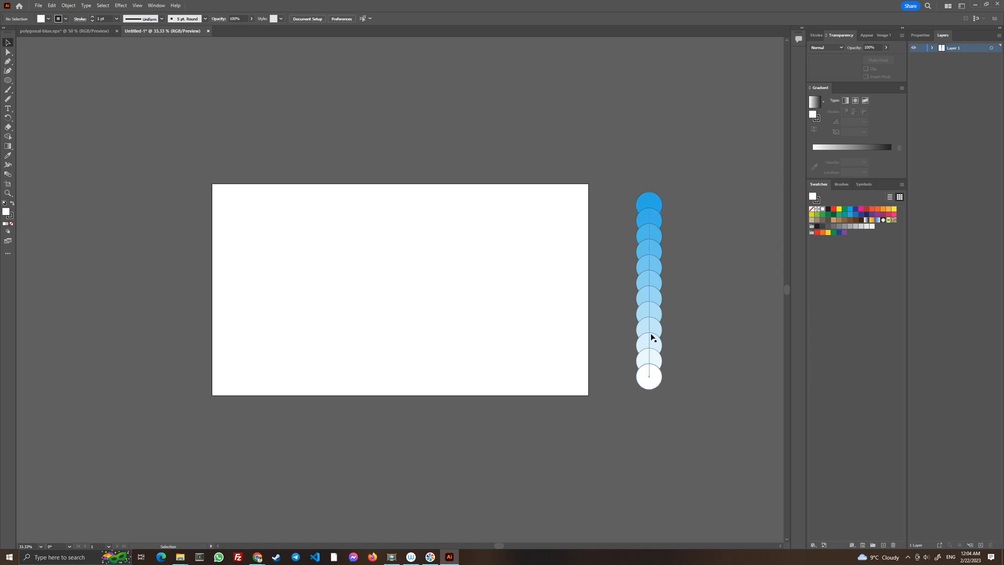
{"action": "mouse_move", "coordinate": [651, 301]}
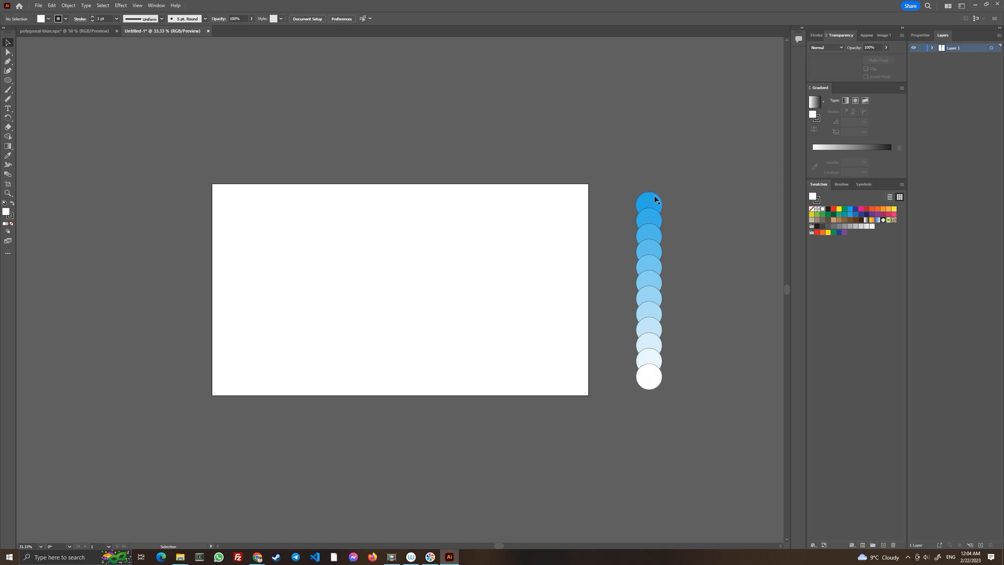
{"action": "mouse_move", "coordinate": [651, 217]}
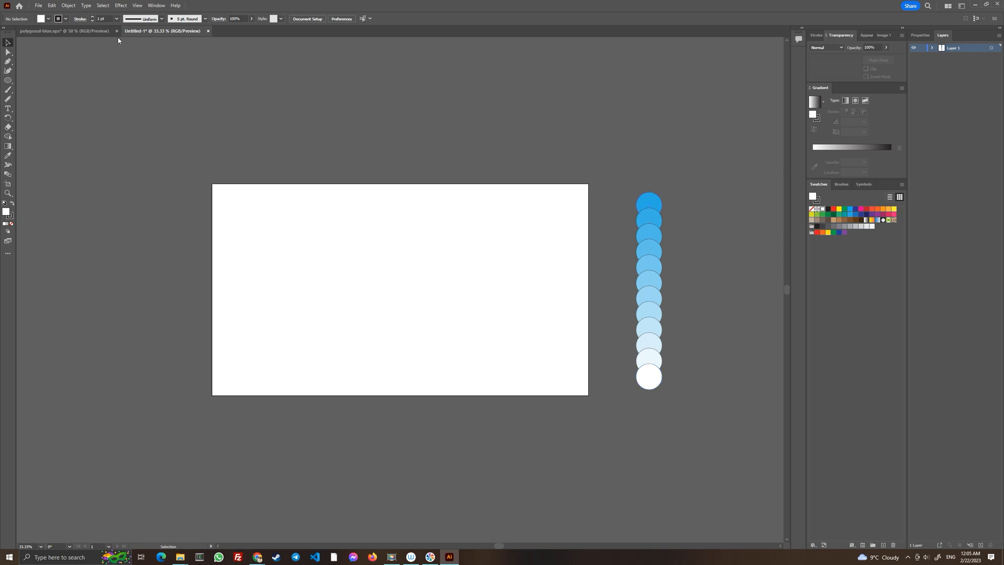
Step: Glance at the polygonal reference document and return to the untitled new document
{"action": "left_click", "coordinate": [61, 32]}
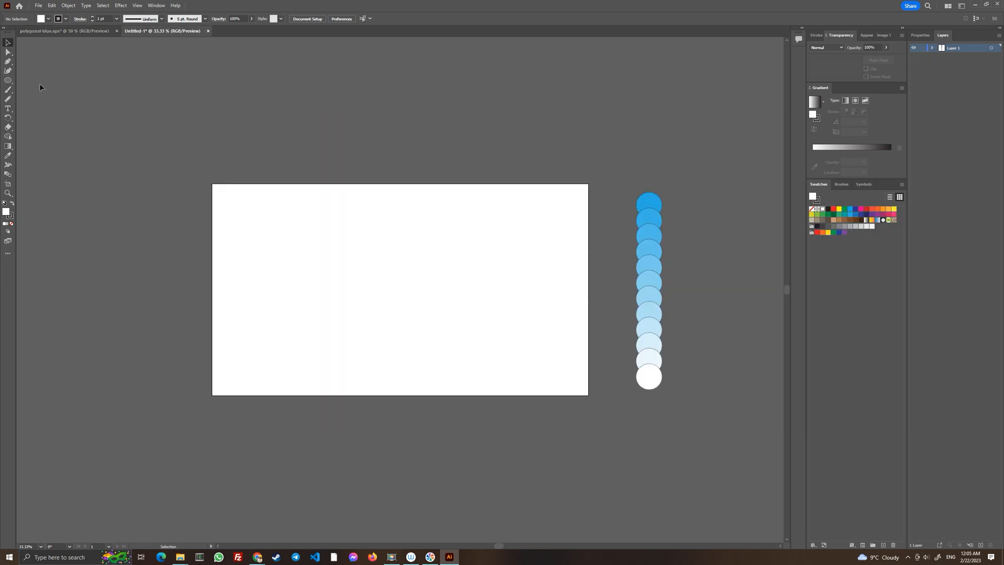
{"action": "left_click", "coordinate": [68, 36]}
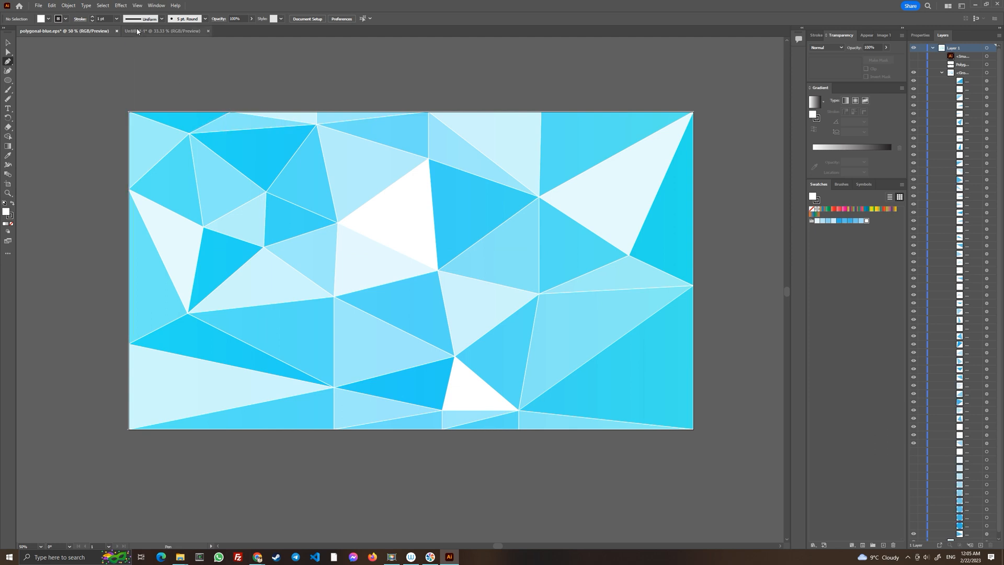
{"action": "left_click", "coordinate": [138, 31]}
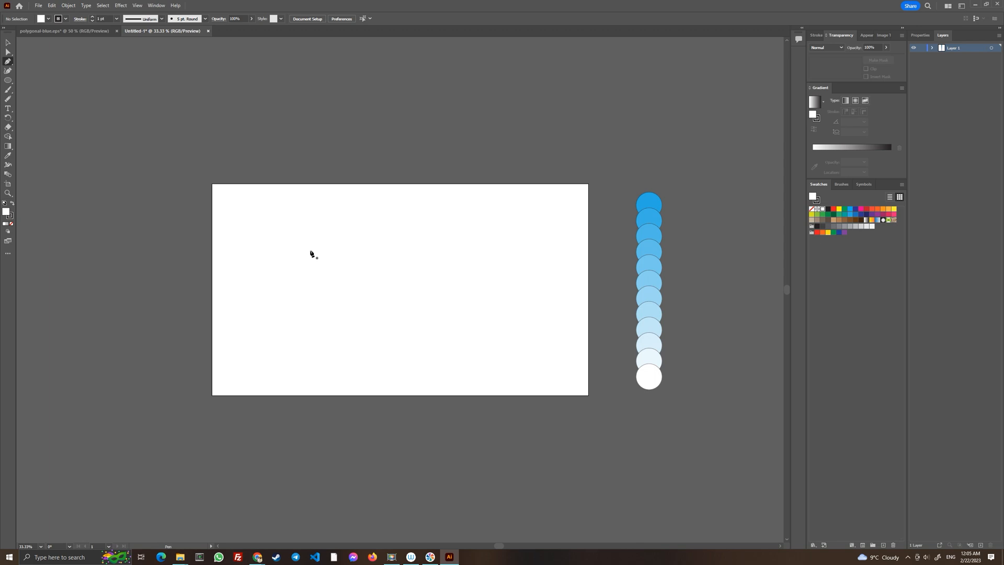
Step: Draw the first triangle near top-left and fill it with the darkest blue sampled from the top circle
{"action": "left_click", "coordinate": [7, 66]}
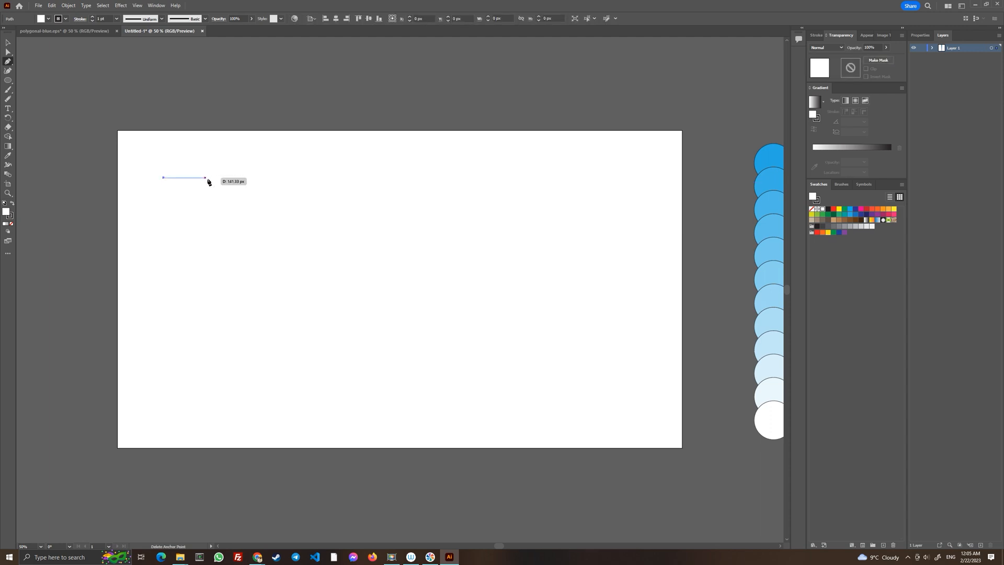
{"action": "left_click", "coordinate": [188, 228]}
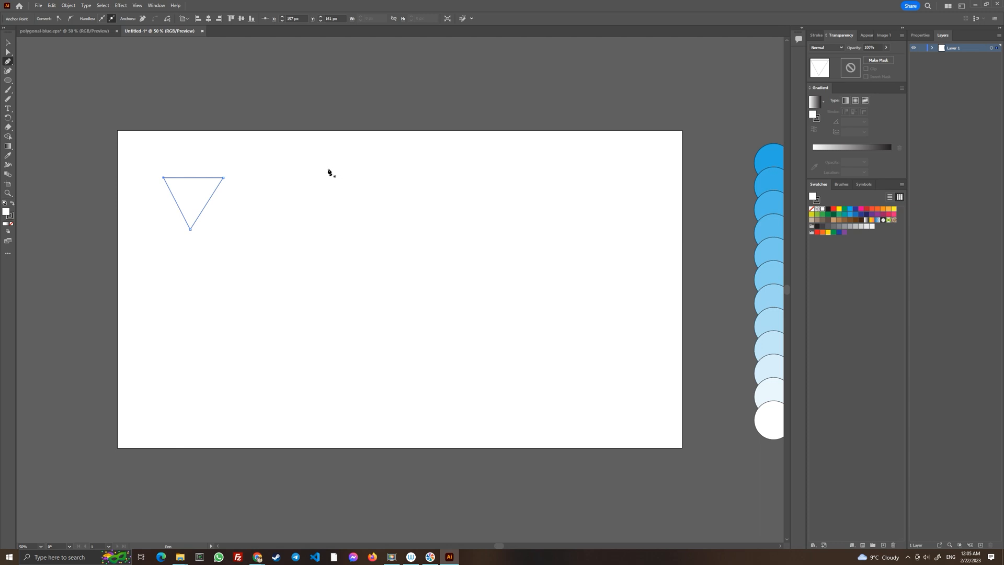
{"action": "mouse_move", "coordinate": [466, 536]}
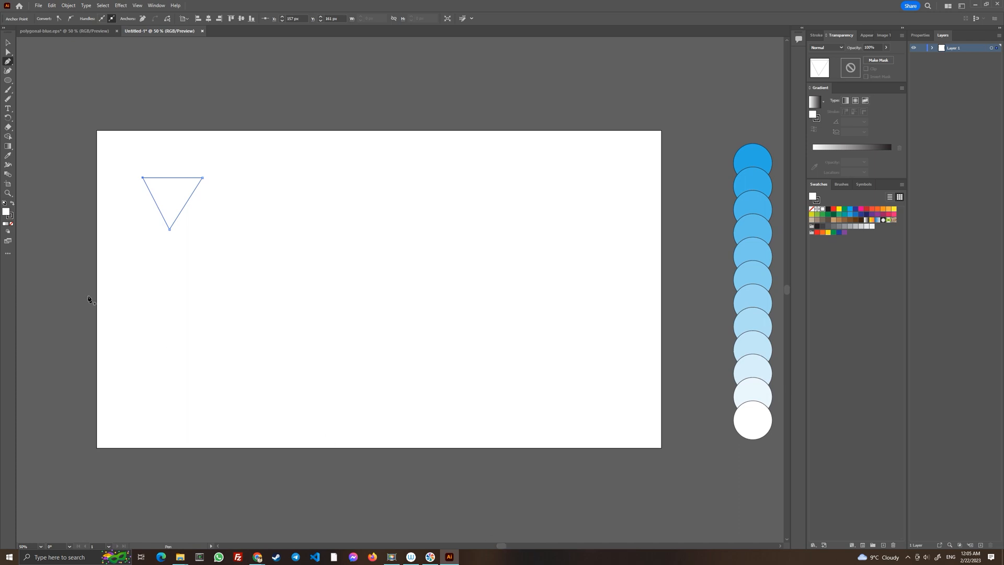
{"action": "mouse_move", "coordinate": [7, 157]}
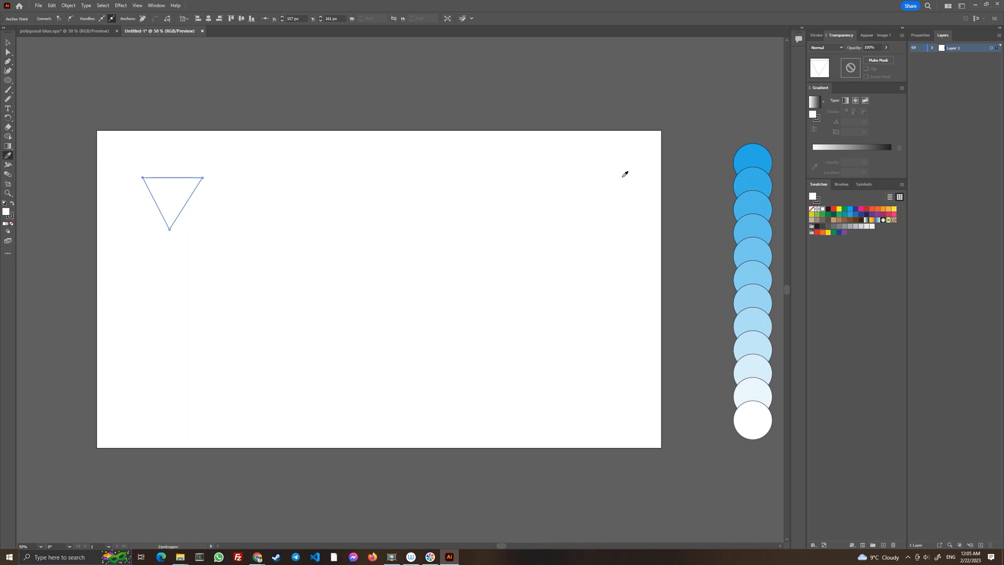
{"action": "left_click", "coordinate": [752, 163]}
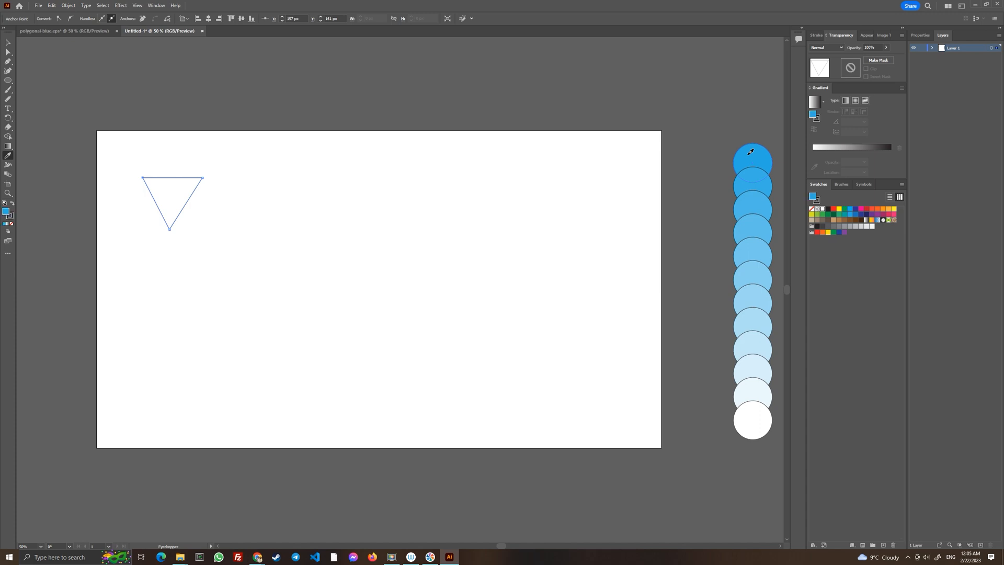
{"action": "left_click", "coordinate": [751, 161]}
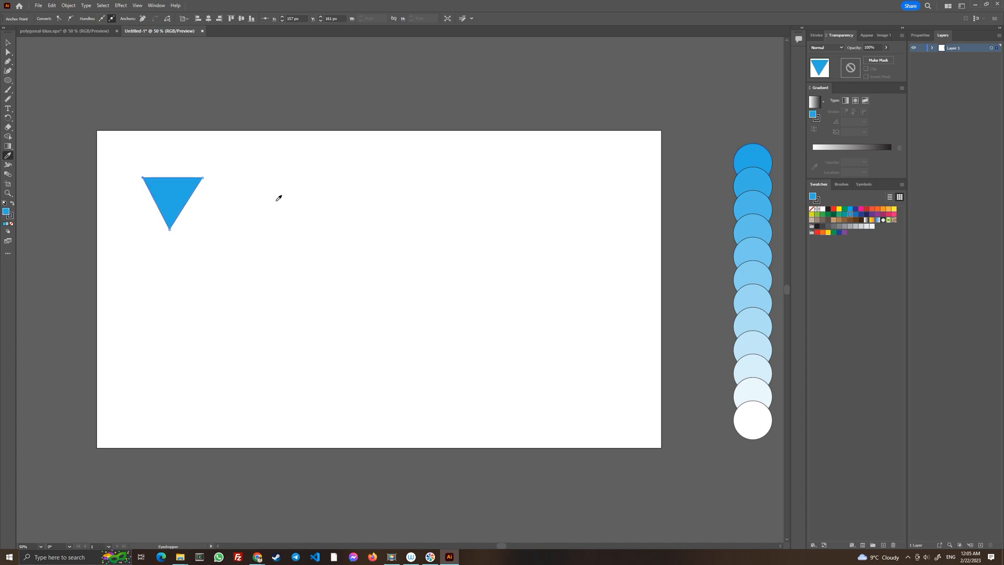
{"action": "left_click", "coordinate": [753, 420]}
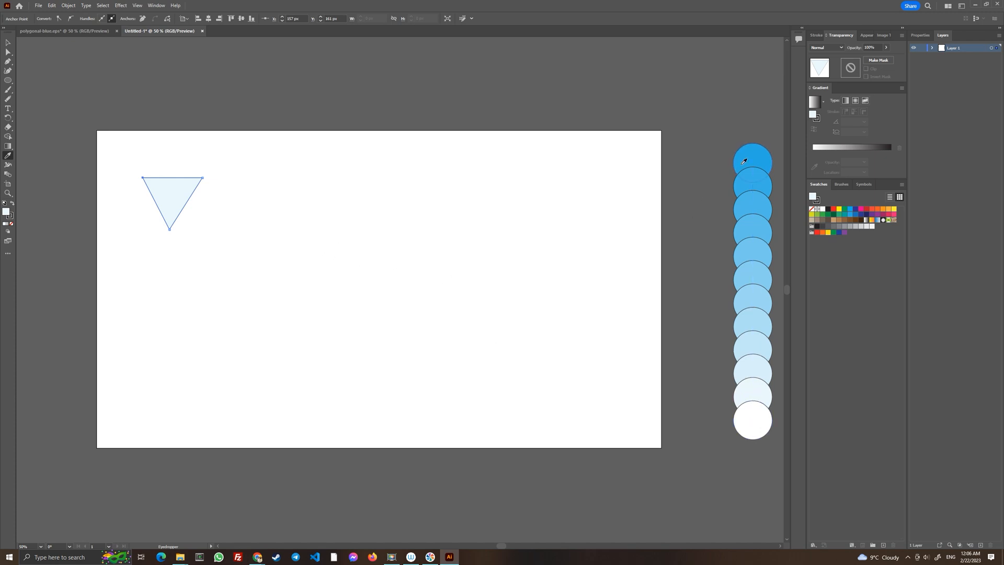
{"action": "left_click", "coordinate": [745, 161]}
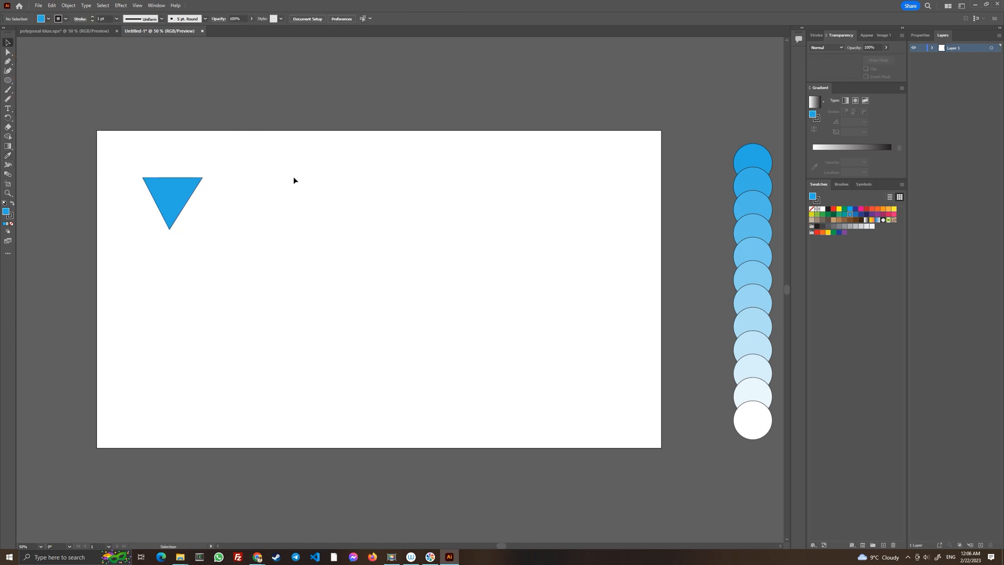
{"action": "mouse_move", "coordinate": [103, 138]}
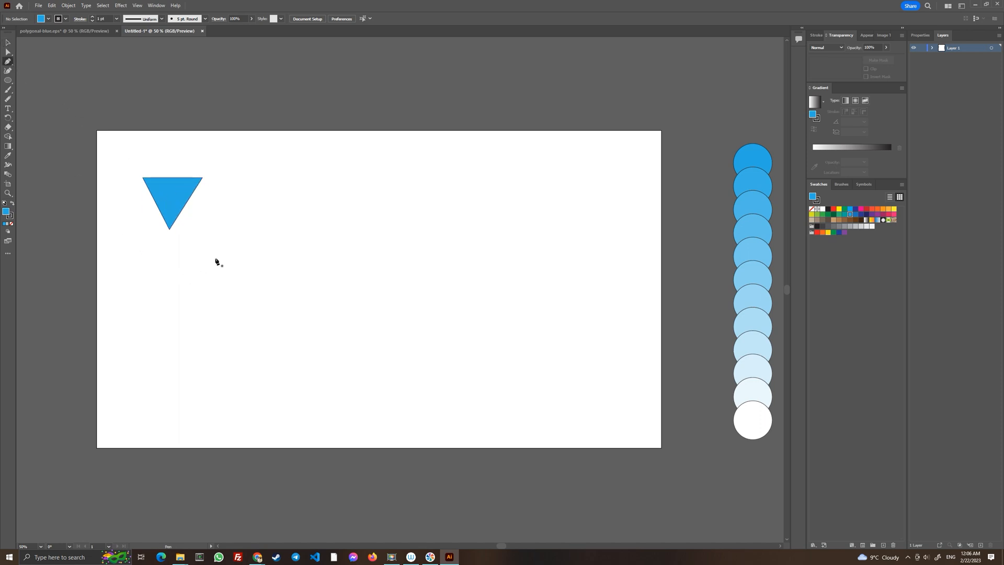
{"action": "mouse_move", "coordinate": [228, 239]}
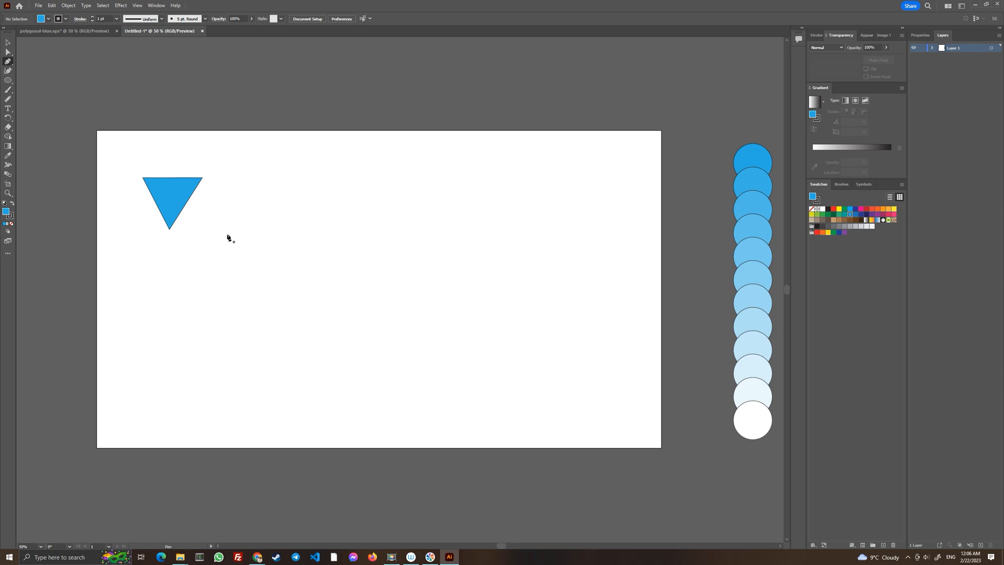
{"action": "mouse_move", "coordinate": [203, 180]}
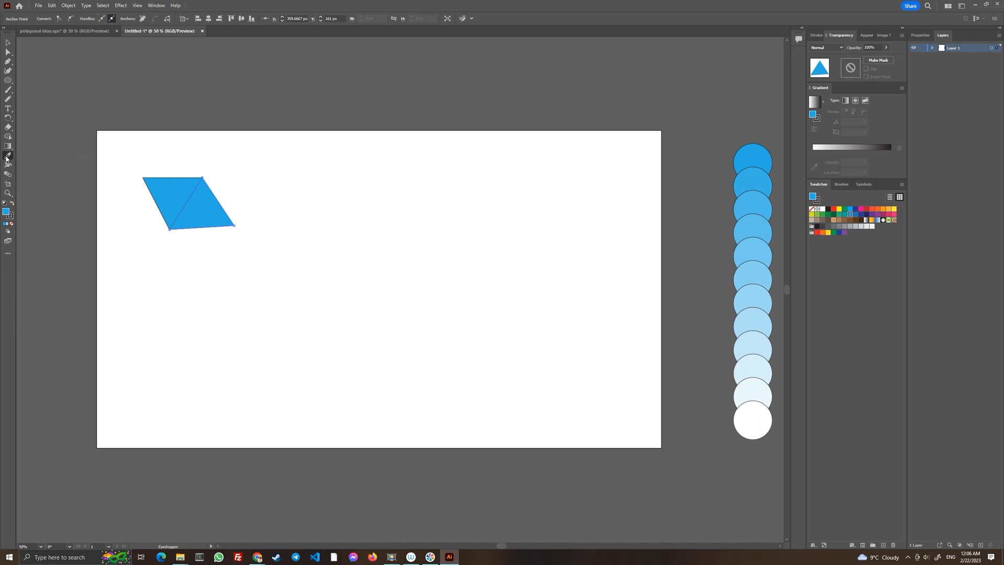
{"action": "mouse_move", "coordinate": [6, 157]}
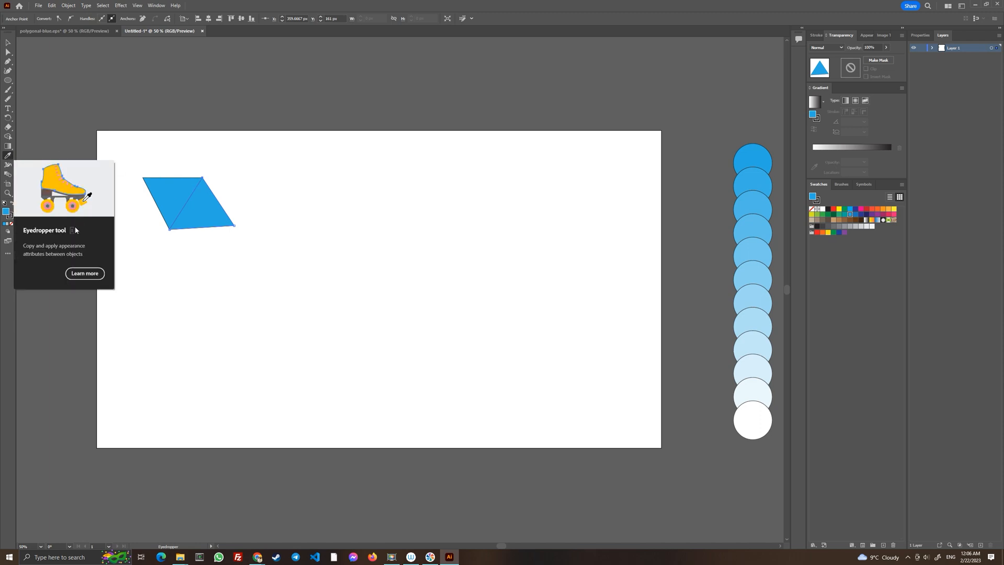
{"action": "mouse_move", "coordinate": [71, 232]}
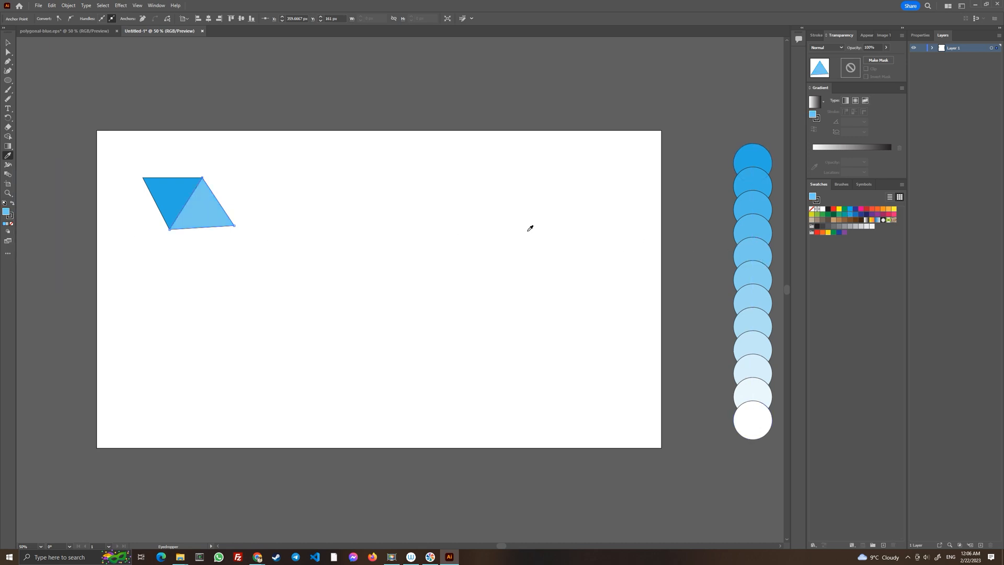
{"action": "mouse_move", "coordinate": [174, 157]}
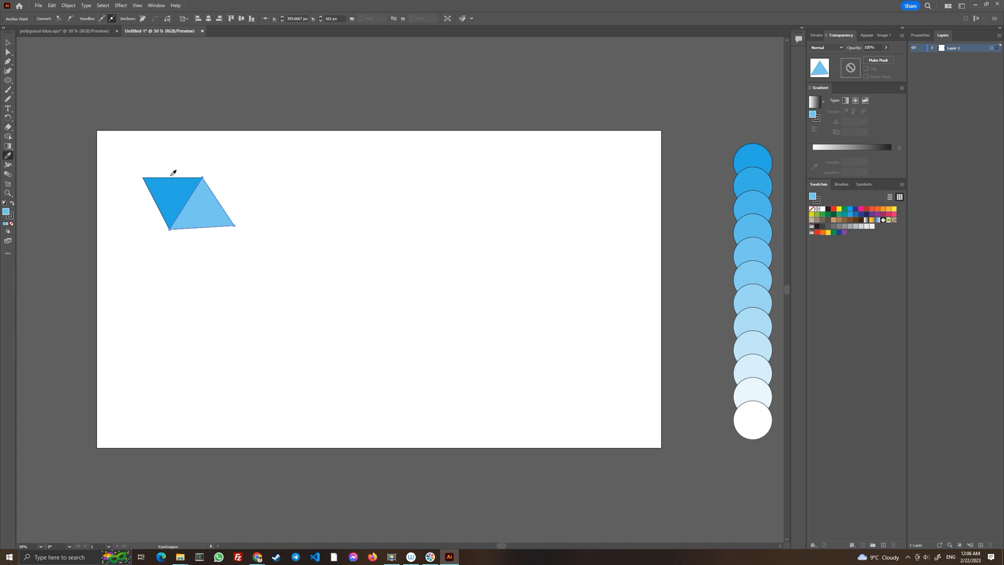
{"action": "mouse_move", "coordinate": [609, 426]}
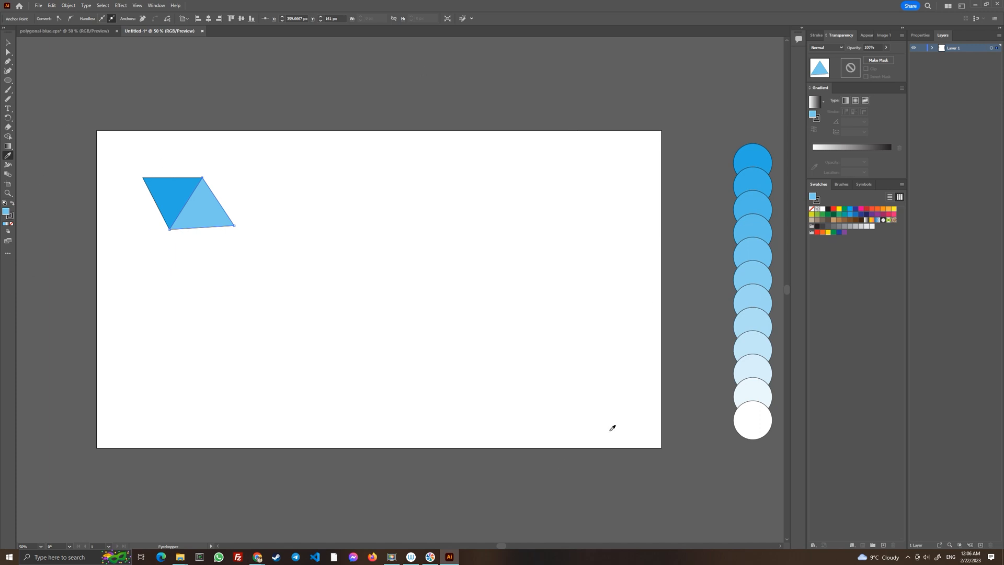
{"action": "mouse_move", "coordinate": [249, 361]}
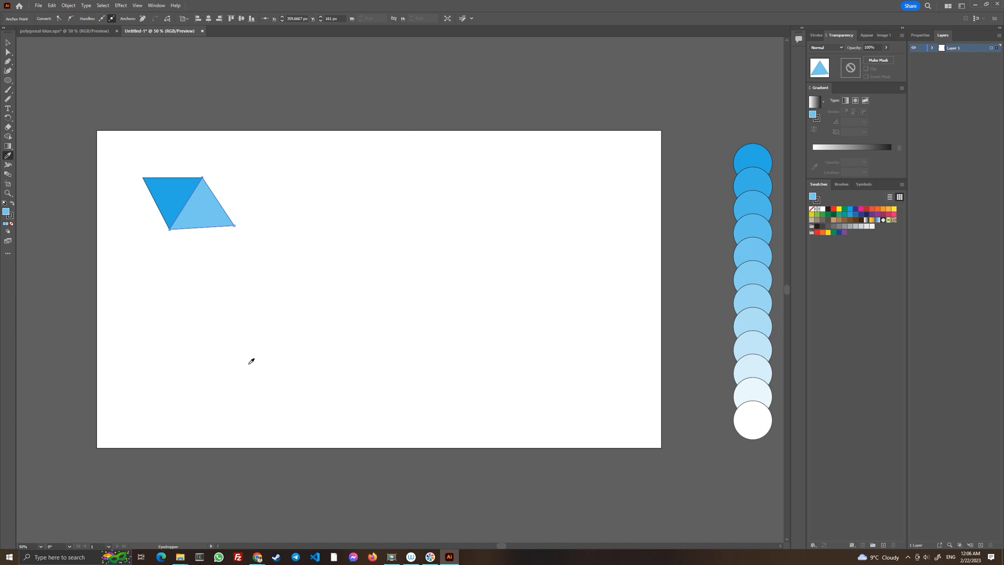
{"action": "mouse_move", "coordinate": [345, 314]}
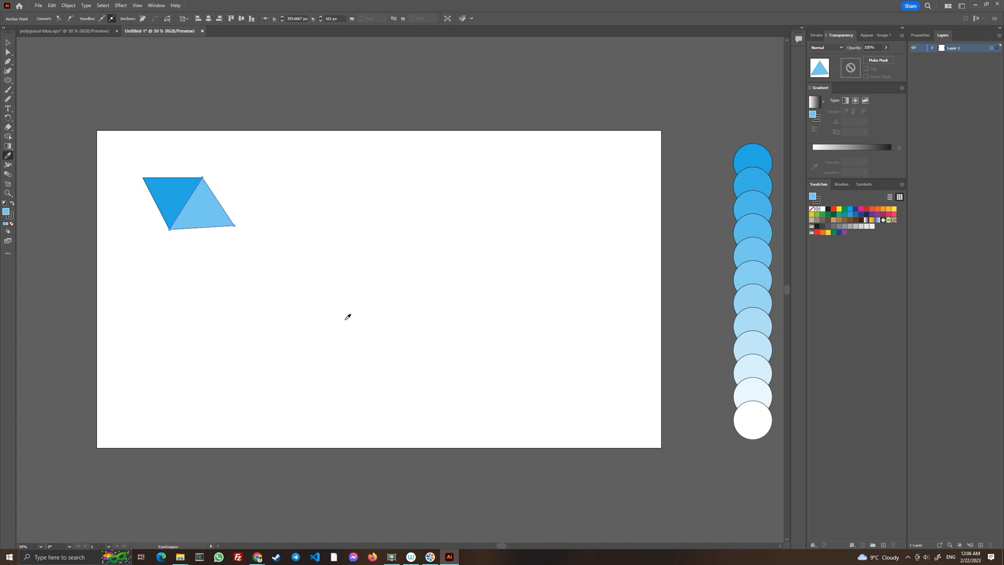
{"action": "mouse_move", "coordinate": [352, 312]}
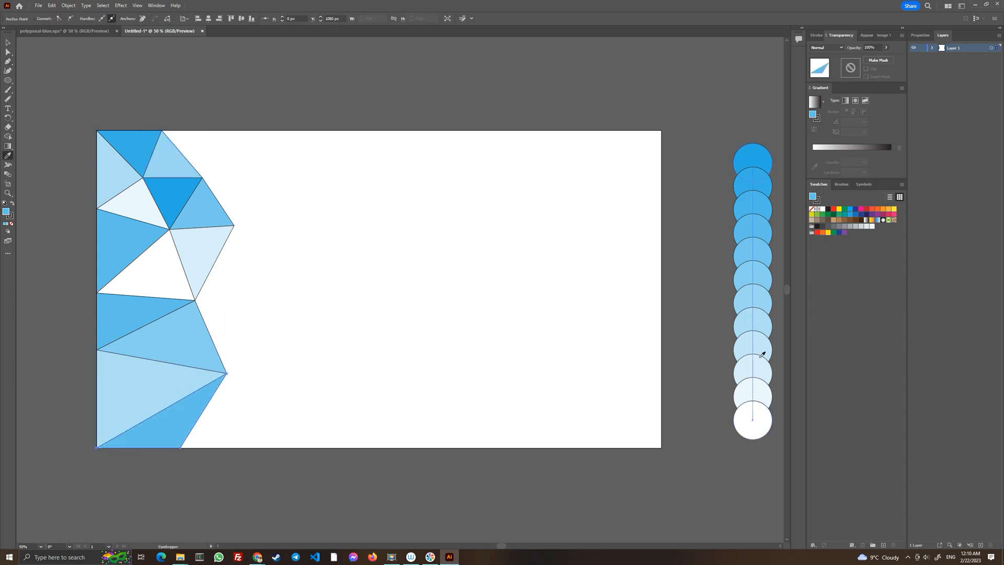
Step: Fill the latest triangle pale blue and continue drawing adjoining triangles across the artboard
{"action": "left_click", "coordinate": [6, 42]}
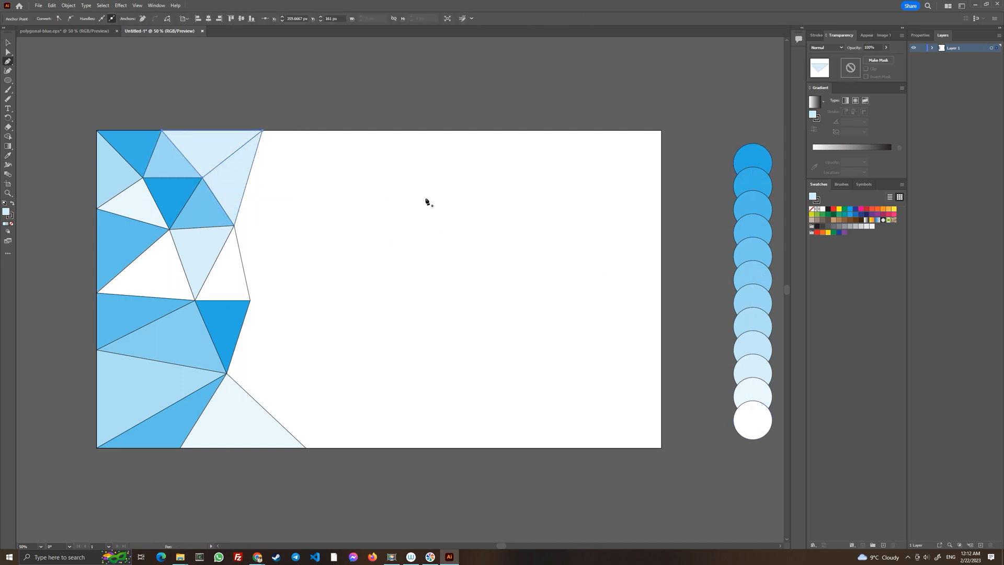
{"action": "left_click", "coordinate": [325, 208]}
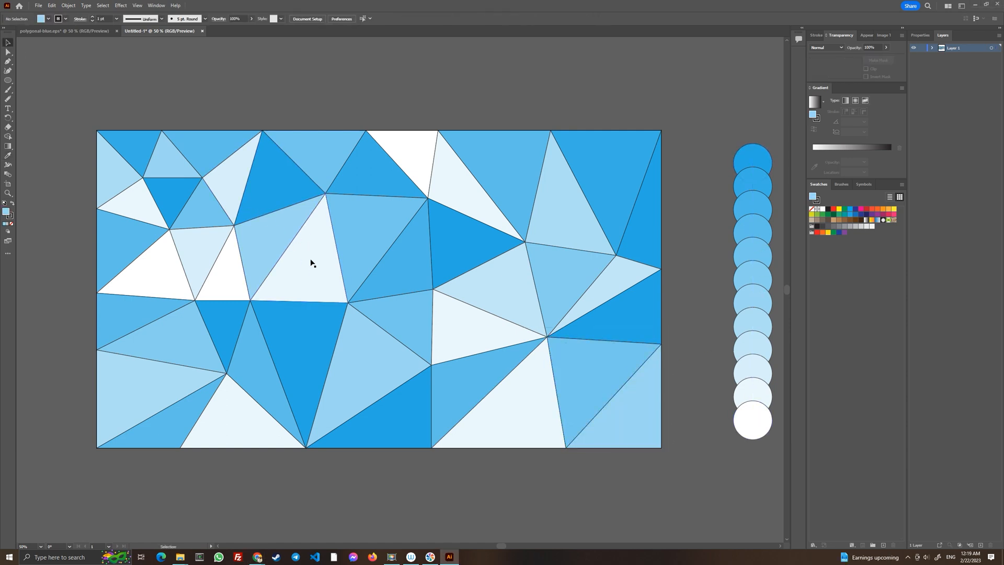
{"action": "mouse_move", "coordinate": [299, 203]}
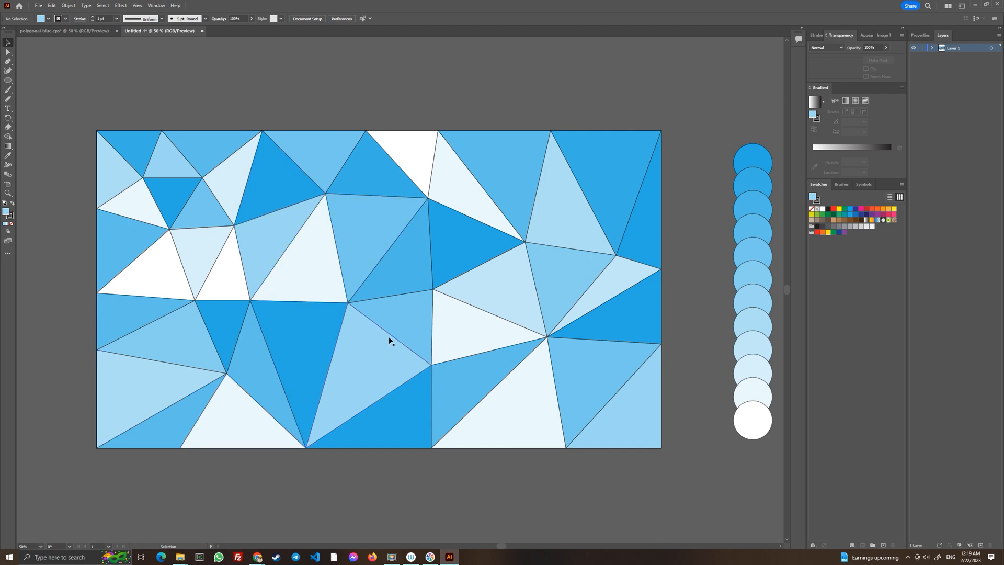
{"action": "mouse_move", "coordinate": [76, 94]}
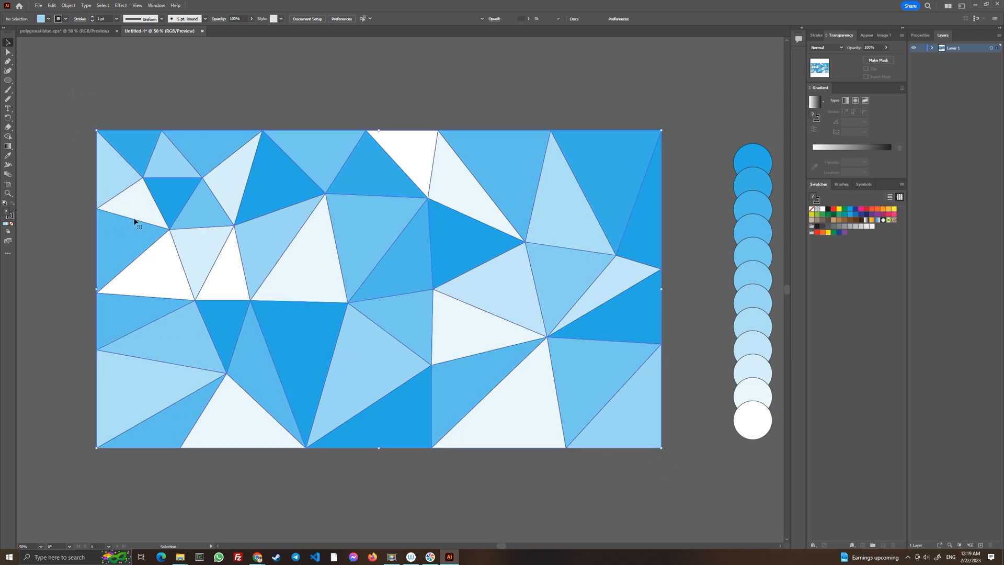
Step: Select the whole triangle group and choose white as its stroke colour in Properties
{"action": "left_click", "coordinate": [77, 5]}
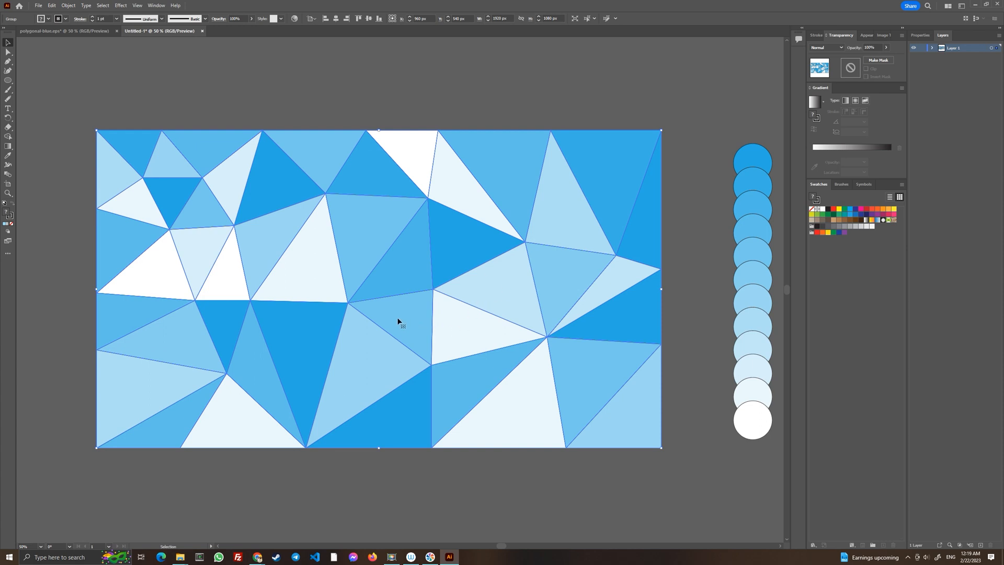
{"action": "left_click", "coordinate": [962, 50]}
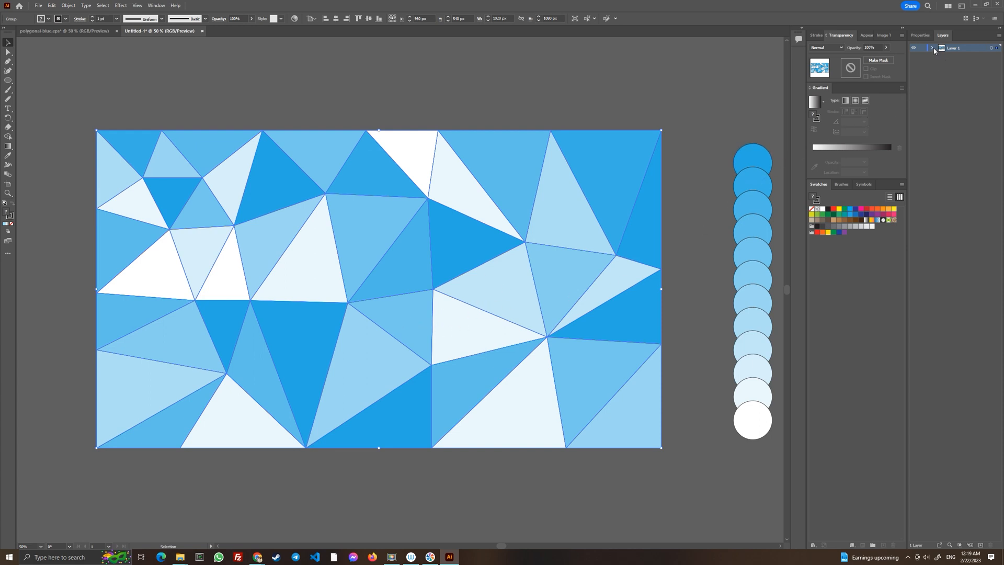
{"action": "left_click", "coordinate": [932, 48]}
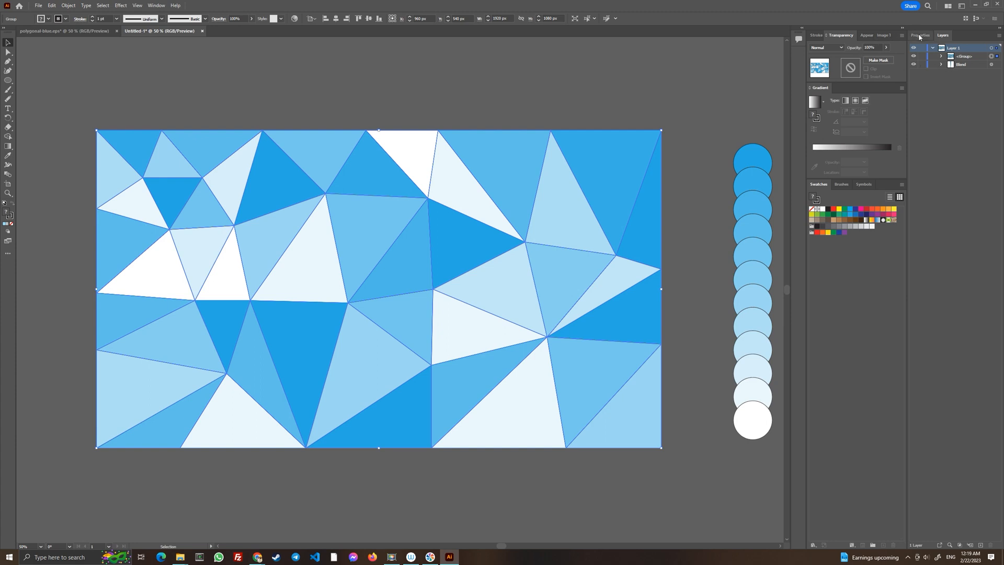
{"action": "left_click", "coordinate": [918, 35]}
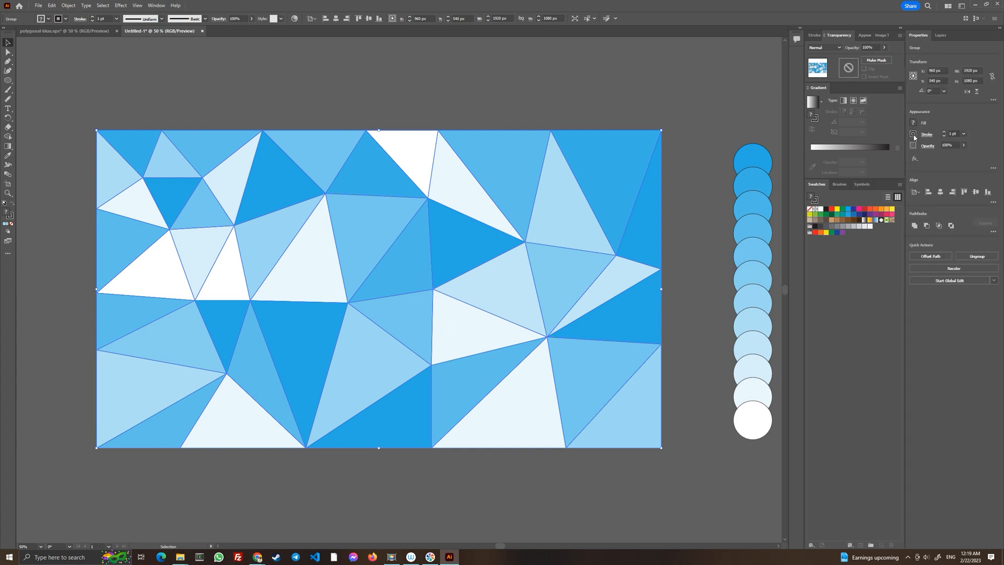
{"action": "left_click", "coordinate": [913, 134]}
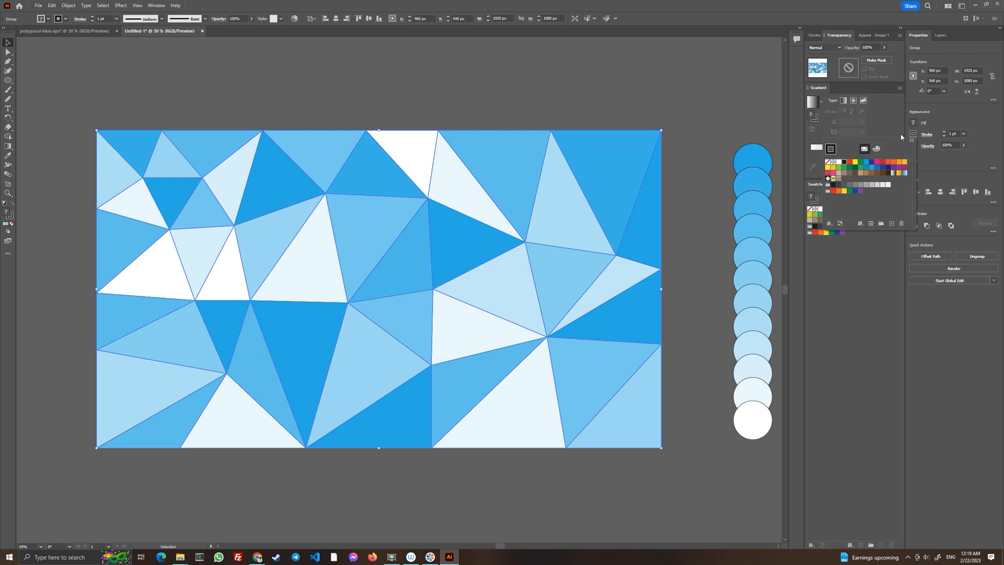
{"action": "mouse_move", "coordinate": [828, 162]}
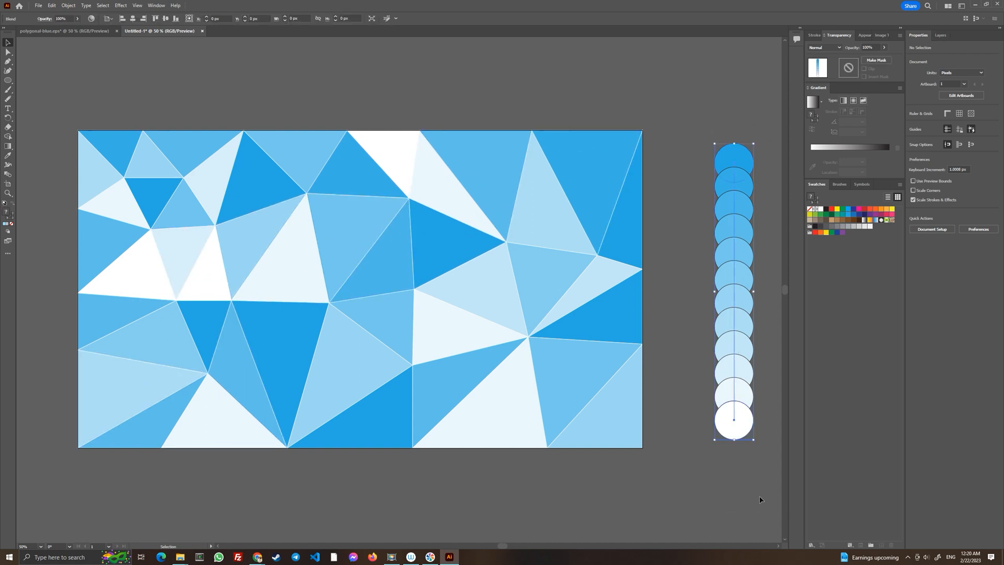
Step: Arrange the artboard-sized rectangle below the triangle group in the Layers panel
{"action": "left_click", "coordinate": [935, 36]}
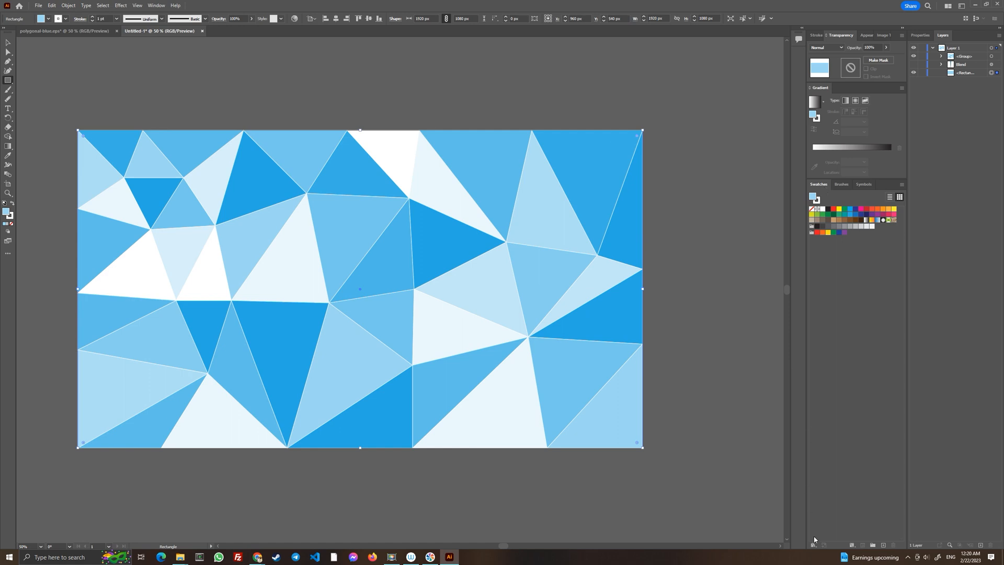
Step: Load the Color Harmonies gradient swatch library and move its panel off the artwork
{"action": "left_click", "coordinate": [811, 544]}
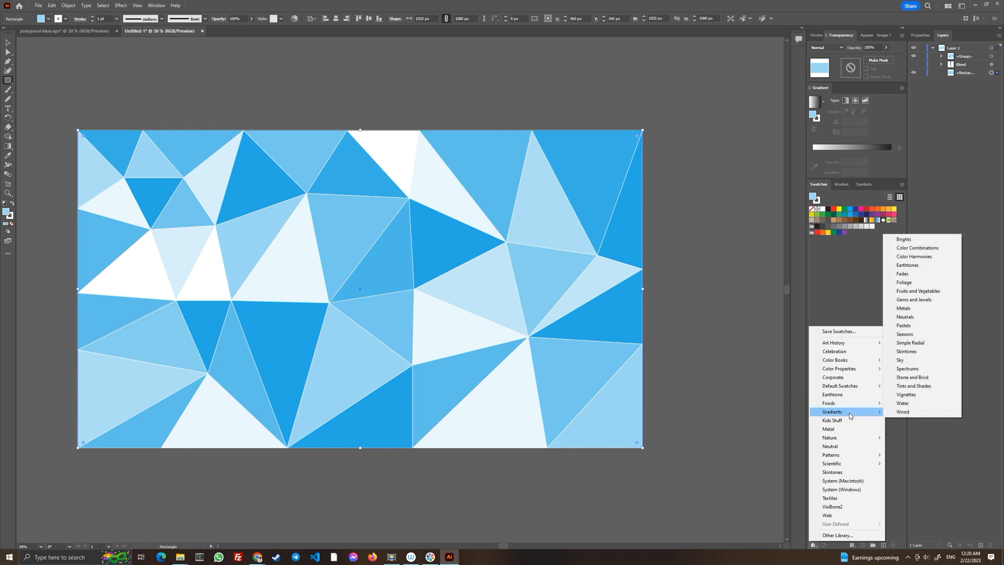
{"action": "left_click", "coordinate": [914, 256]}
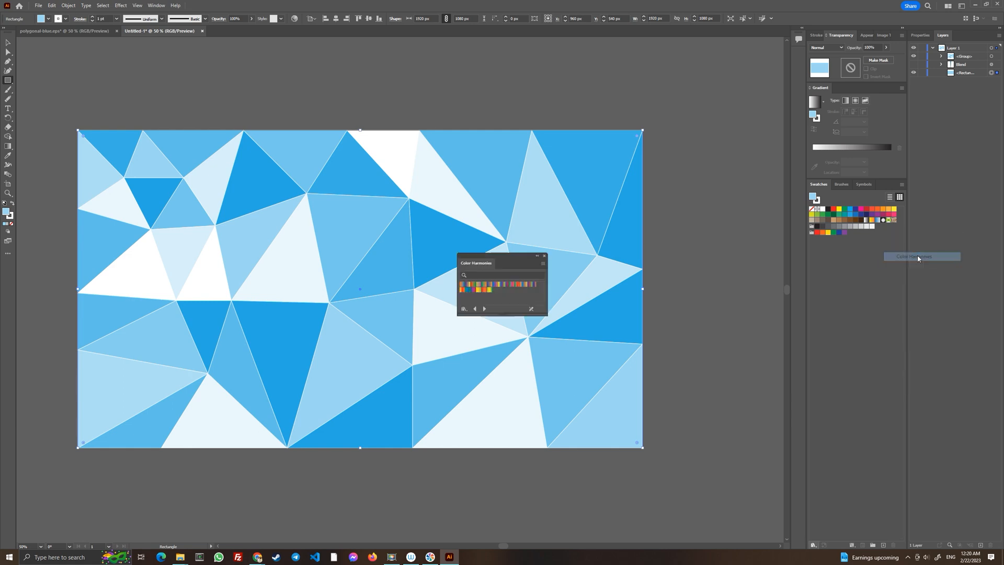
{"action": "left_click_drag", "start_coordinate": [476, 262], "coordinate": [700, 278]}
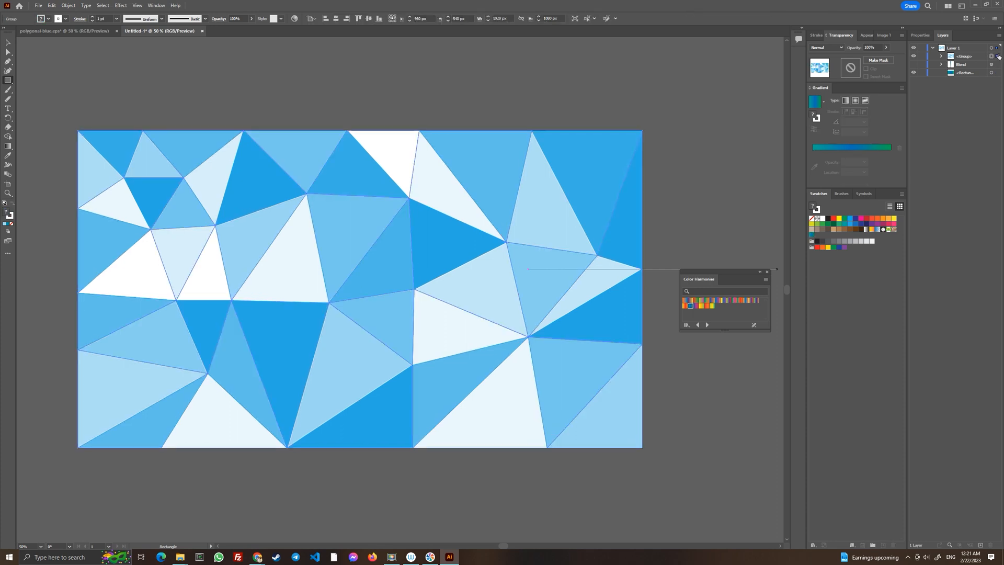
Step: Change the triangle group's blending mode from Normal to Screen in Transparency
{"action": "left_click", "coordinate": [847, 47]}
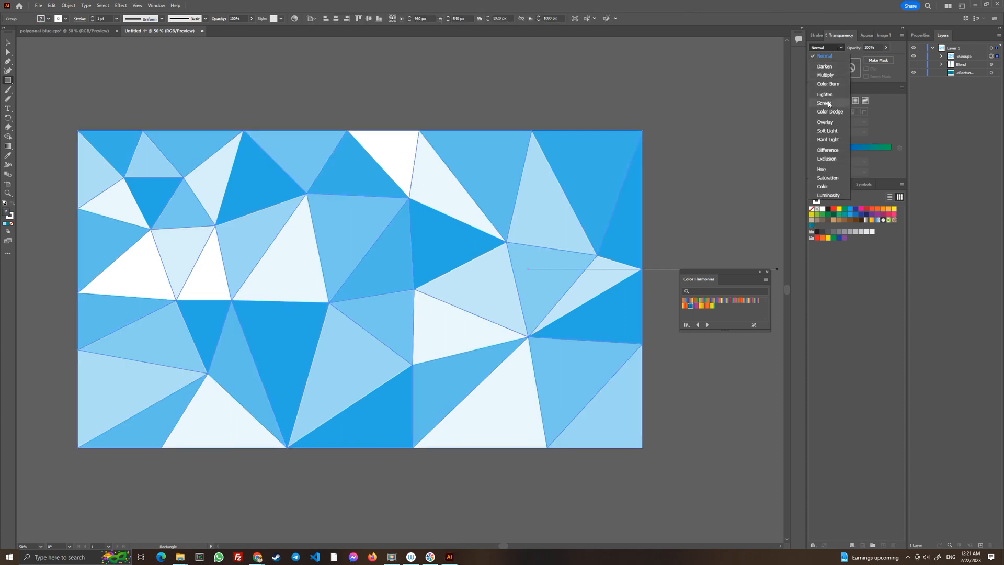
{"action": "left_click", "coordinate": [824, 103]}
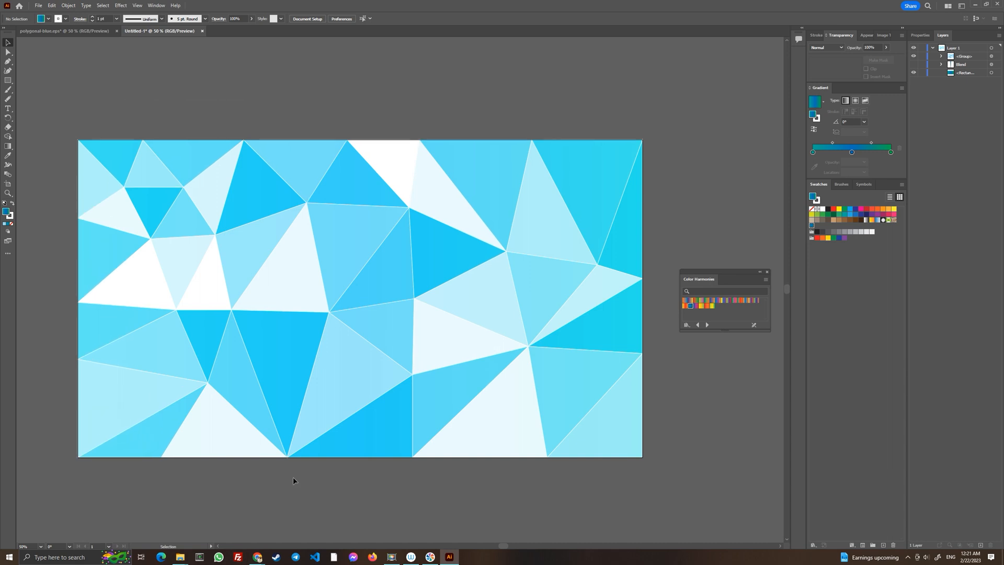
{"action": "mouse_move", "coordinate": [344, 467]}
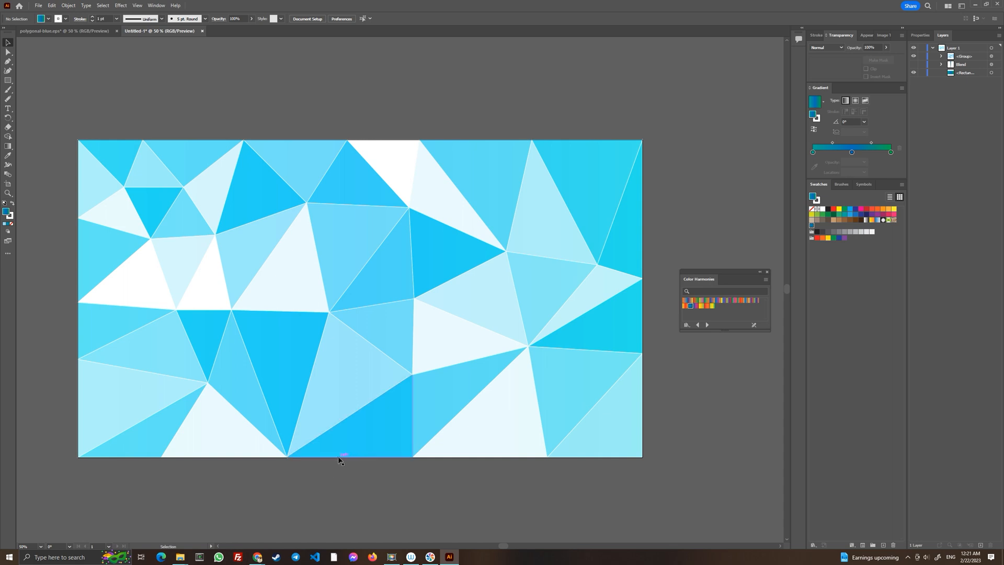
{"action": "mouse_move", "coordinate": [313, 511]}
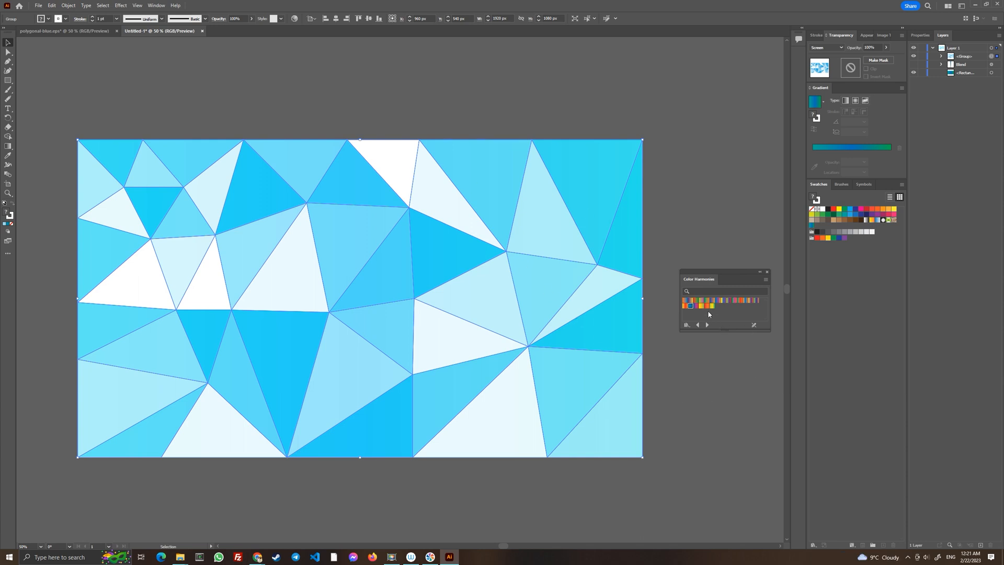
{"action": "mouse_move", "coordinate": [707, 307]}
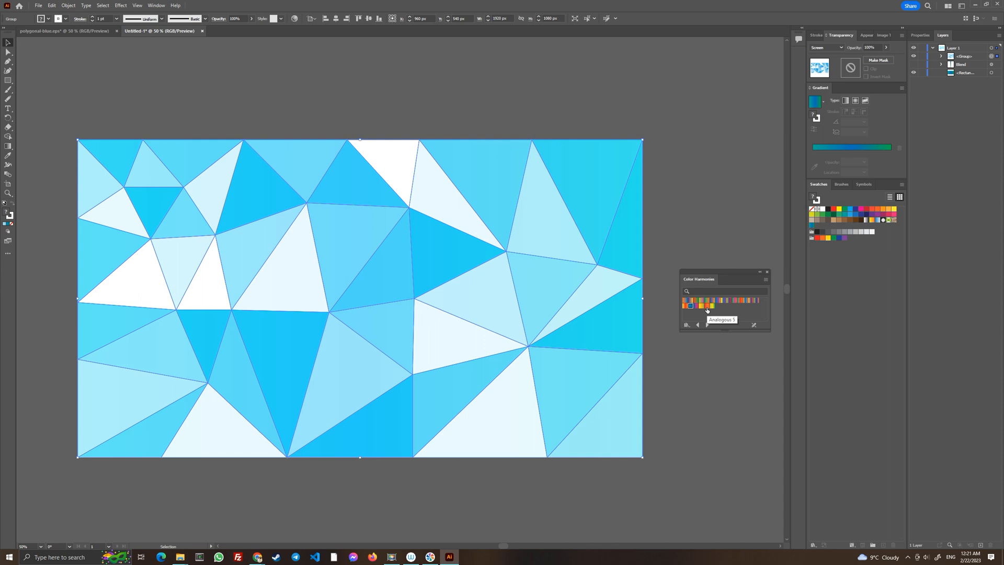
Step: Try a pink-to-orange harmony gradient on the triangle group, then switch to an Analogous blue-to-yellow one
{"action": "left_click", "coordinate": [707, 306]}
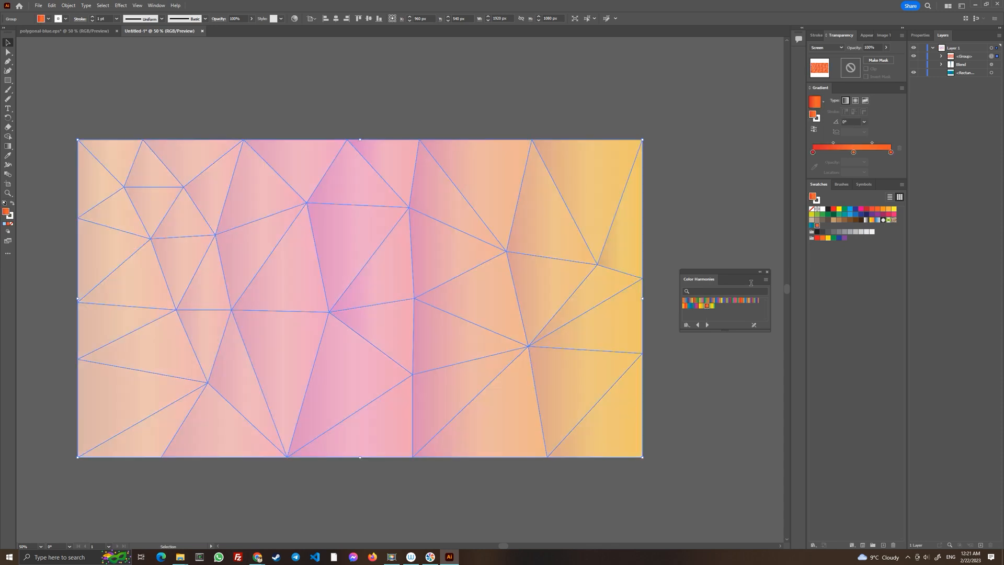
{"action": "mouse_move", "coordinate": [826, 47]}
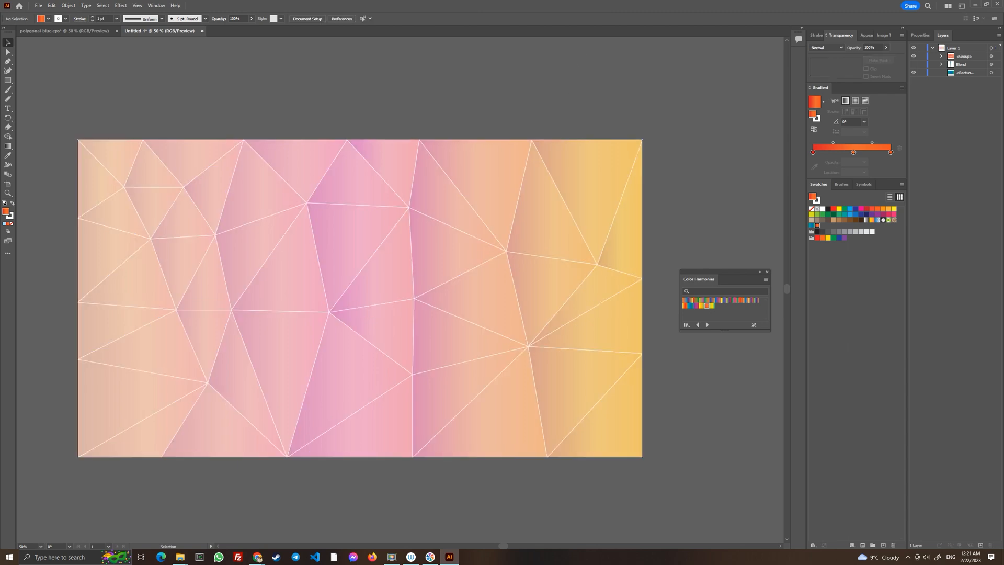
{"action": "mouse_move", "coordinate": [470, 505]}
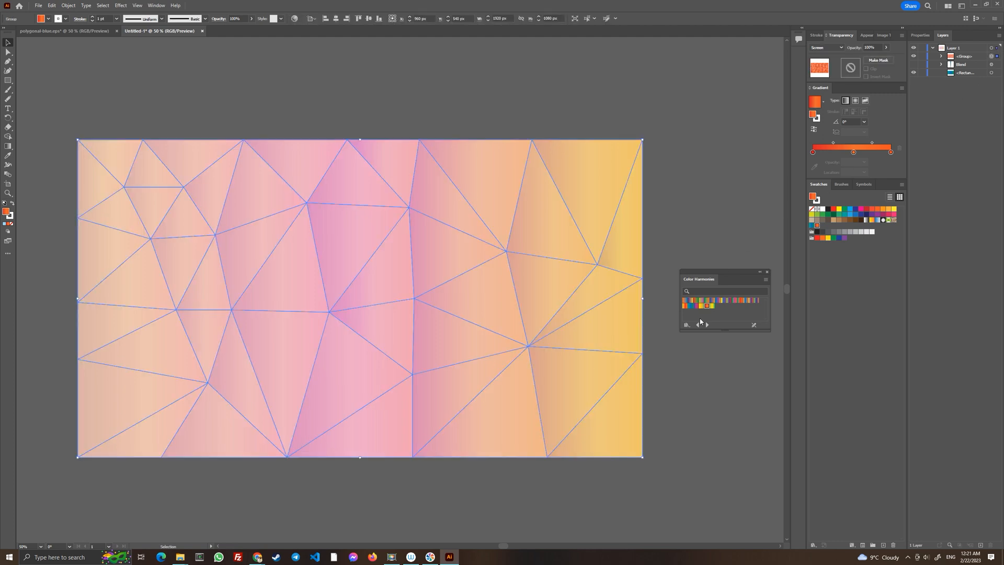
{"action": "left_click", "coordinate": [682, 306]}
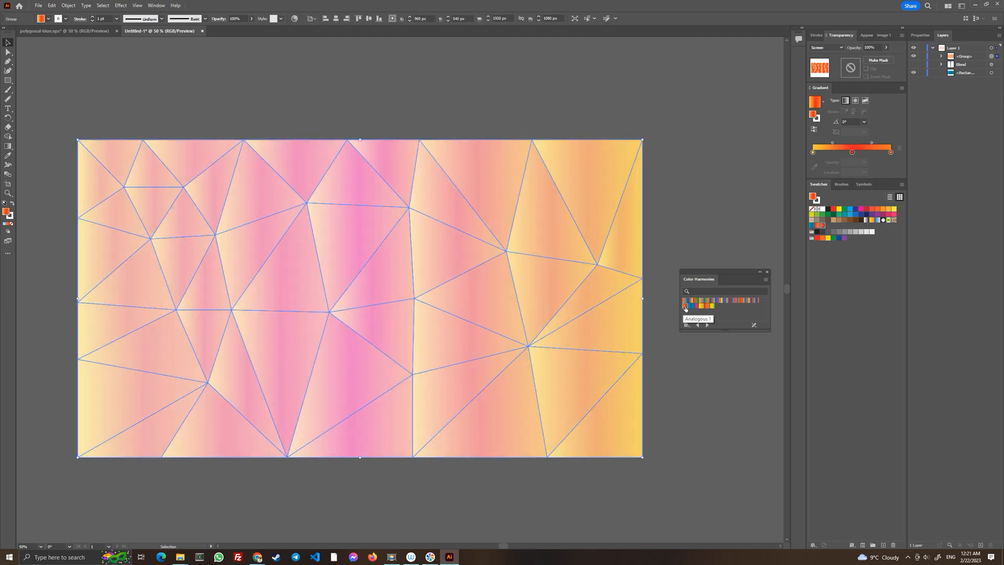
{"action": "left_click", "coordinate": [689, 303]}
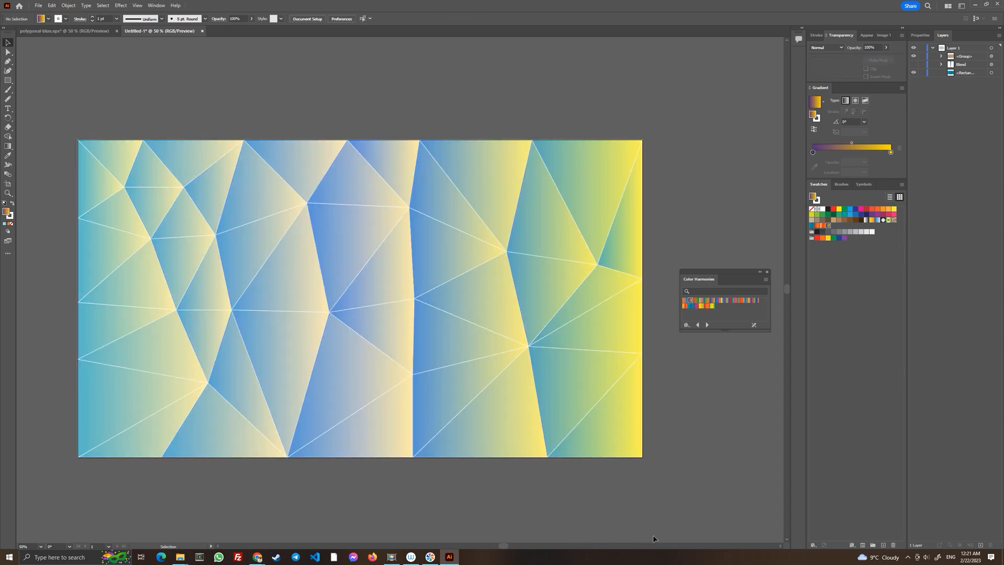
{"action": "mouse_move", "coordinate": [883, 159]}
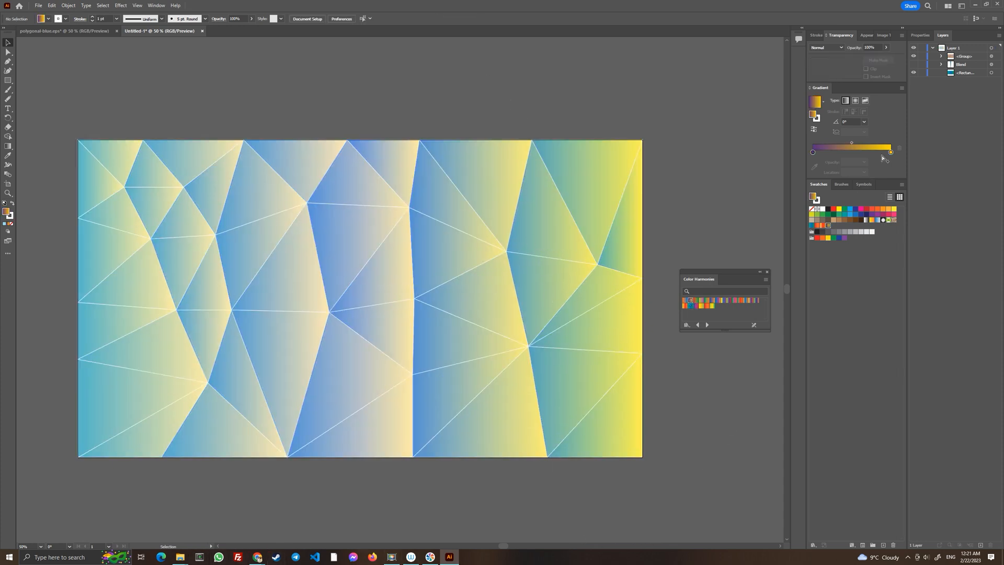